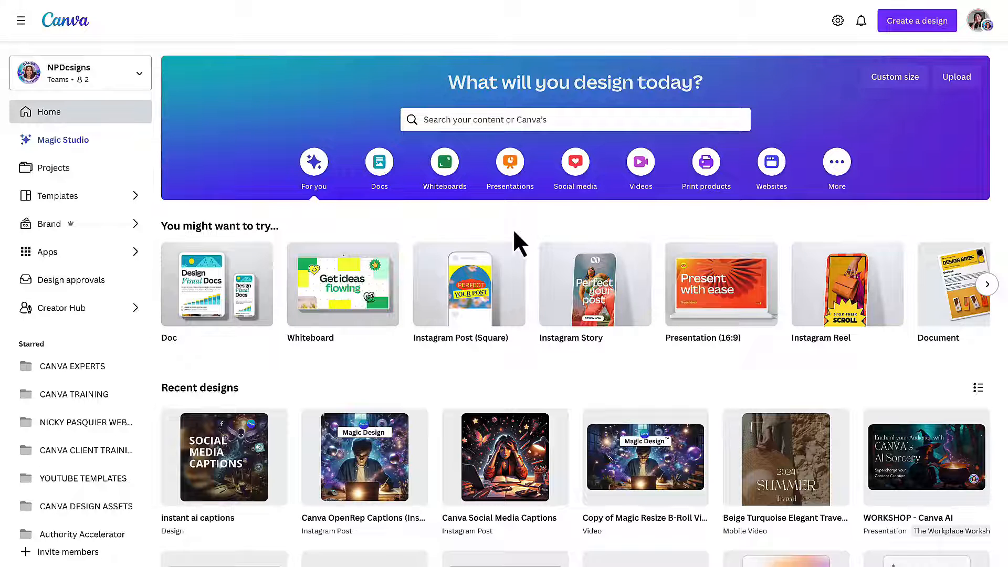
mouse_move(409, 255)
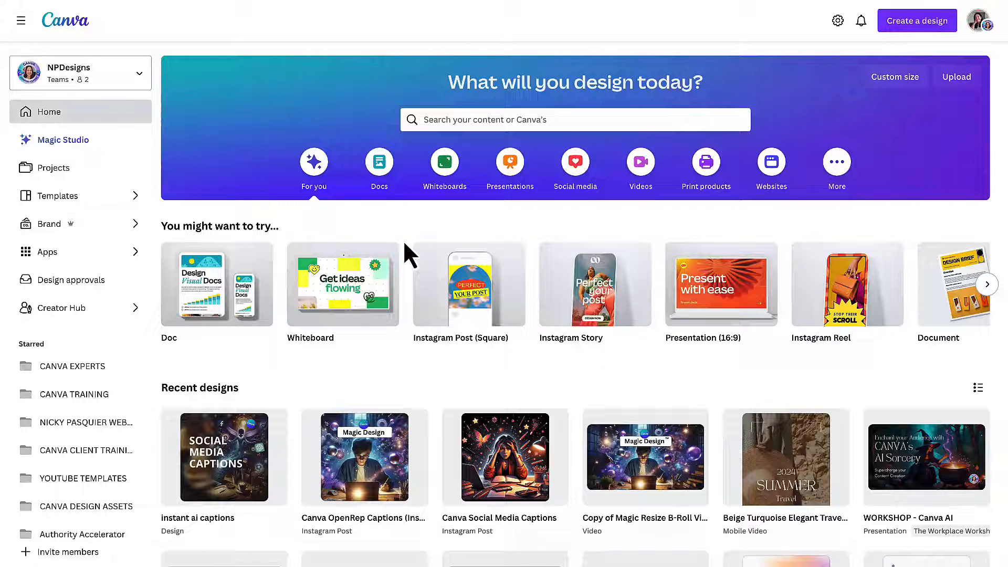
mouse_move(58, 260)
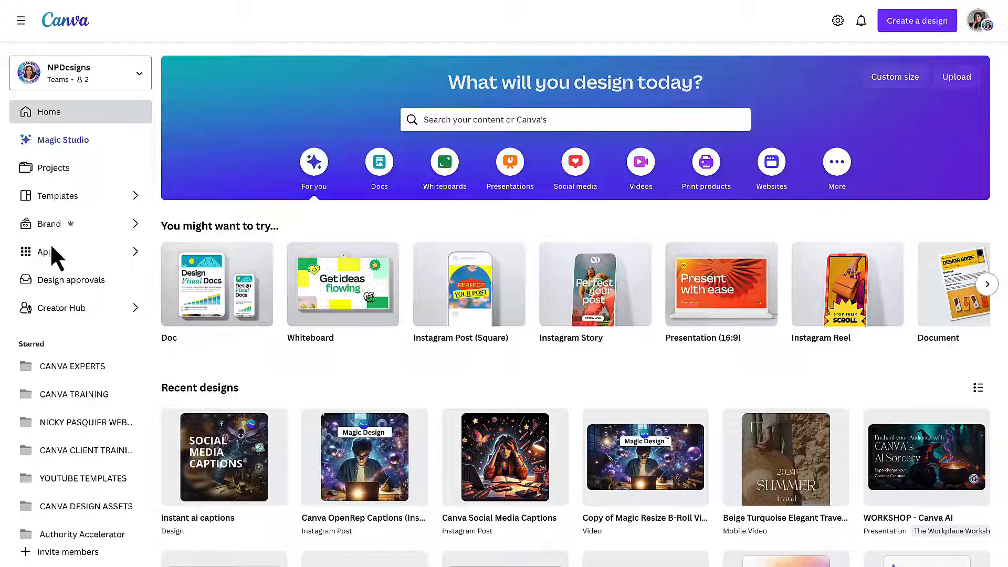
Open Canva's Apps catalogue and search for 'OpenRep'
click(45, 252)
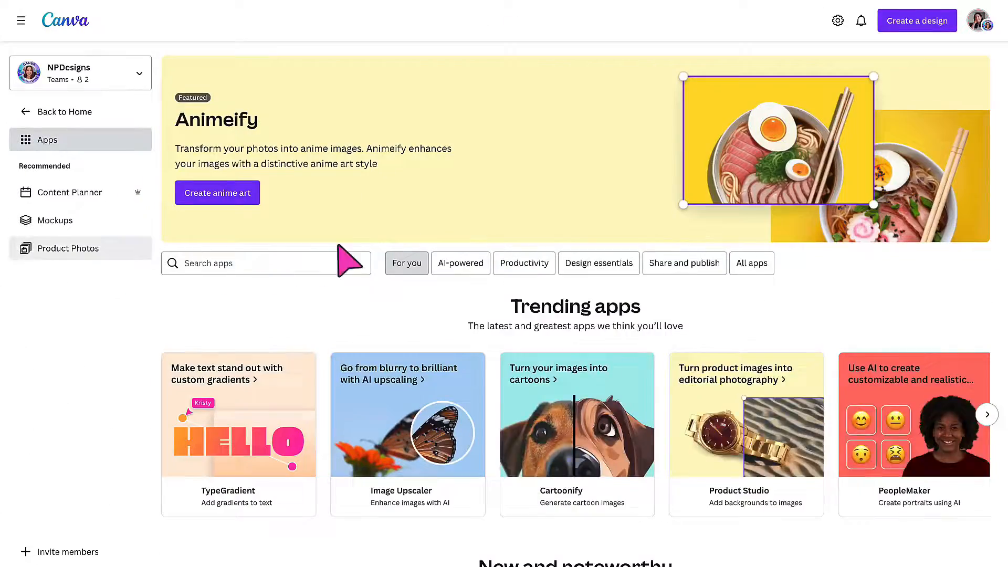
scroll(down, 3)
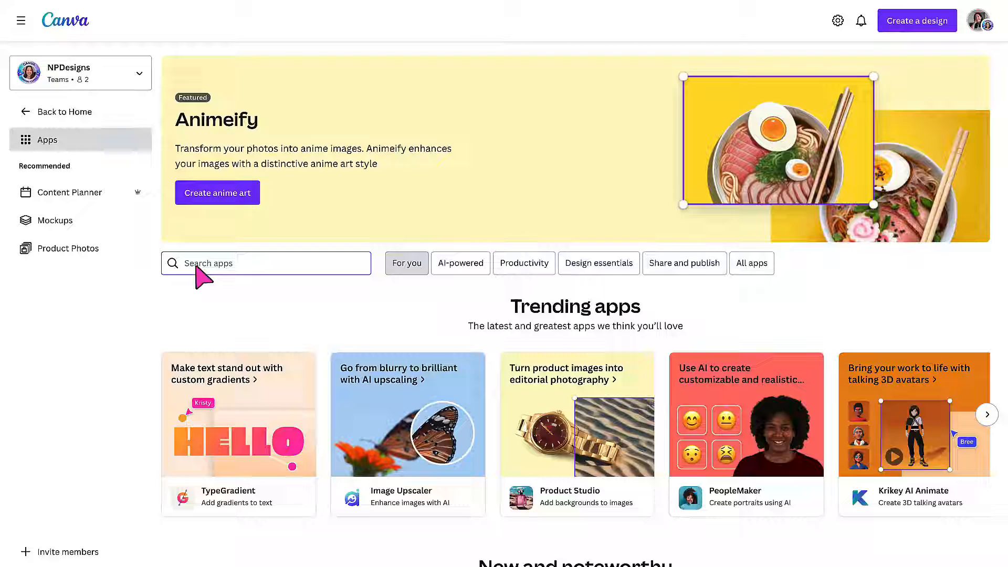
text(OpenRep)
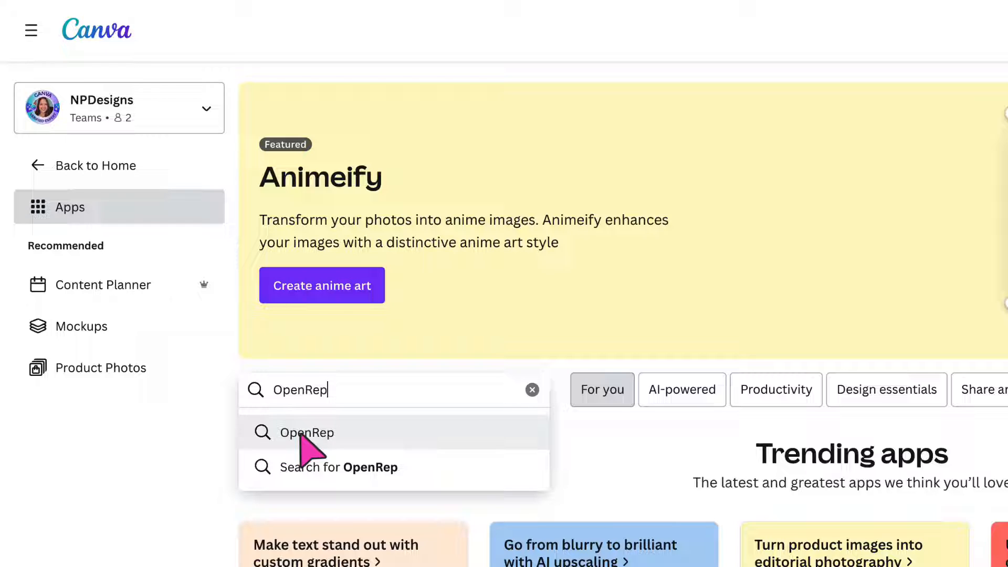
Open the OpenRep AI Social Media Caption Generator details and preview its new-design options
click(307, 433)
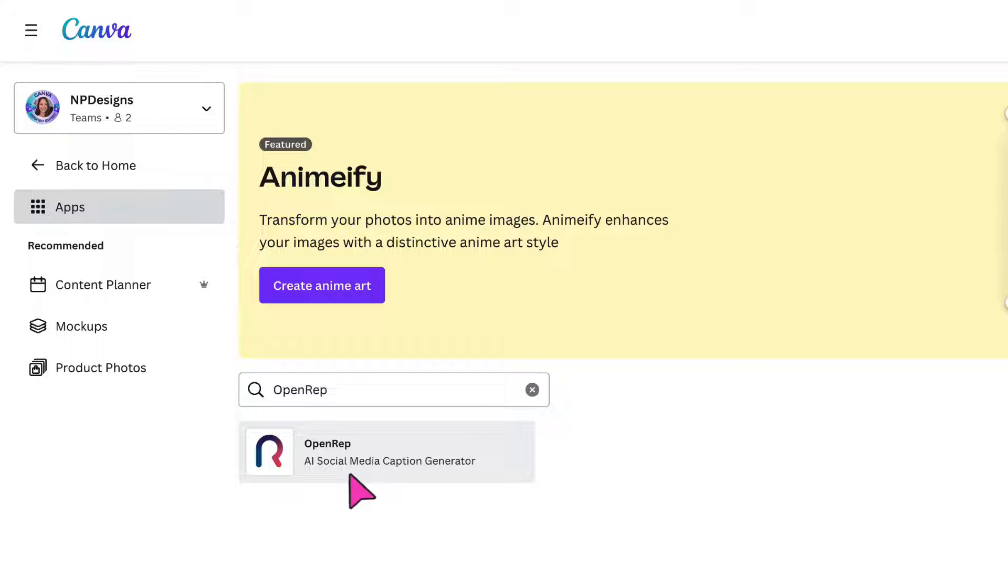
mouse_move(375, 490)
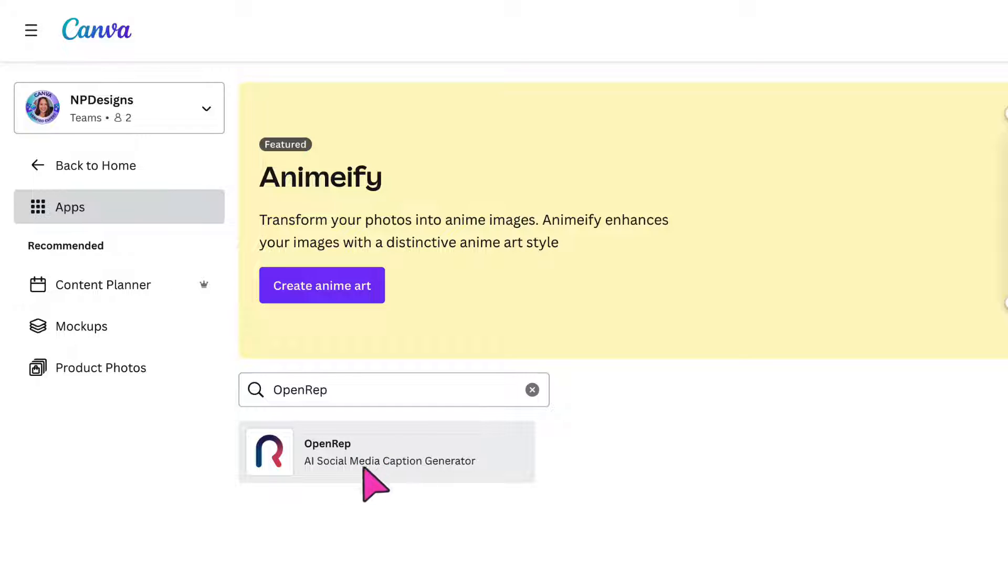
click(385, 452)
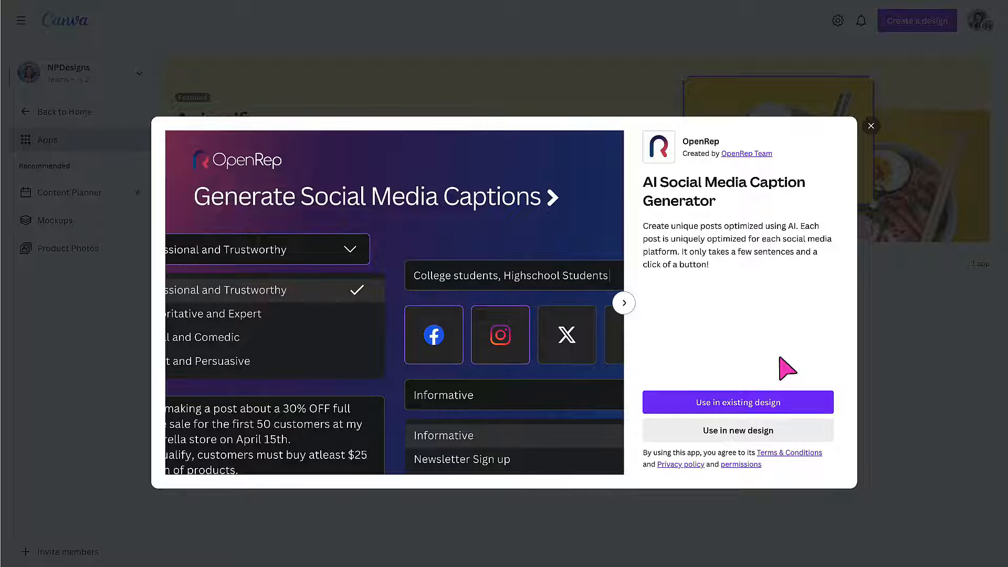
mouse_move(703, 415)
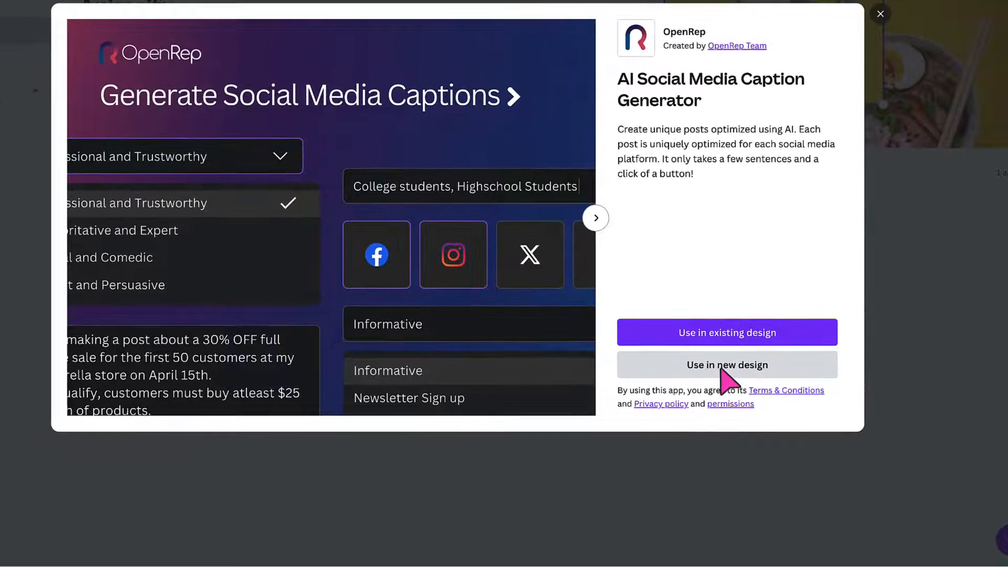
click(727, 365)
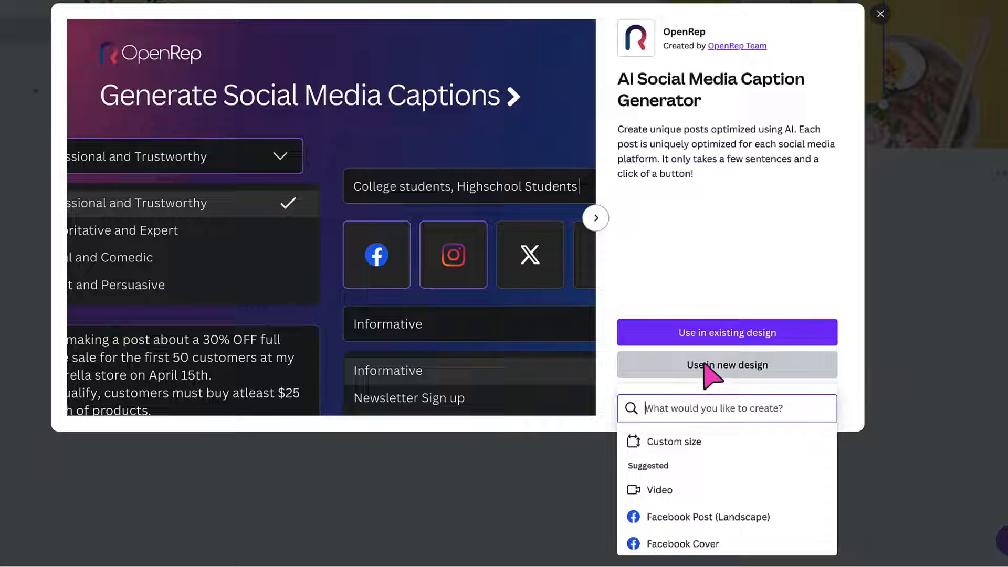
scroll(down, 3)
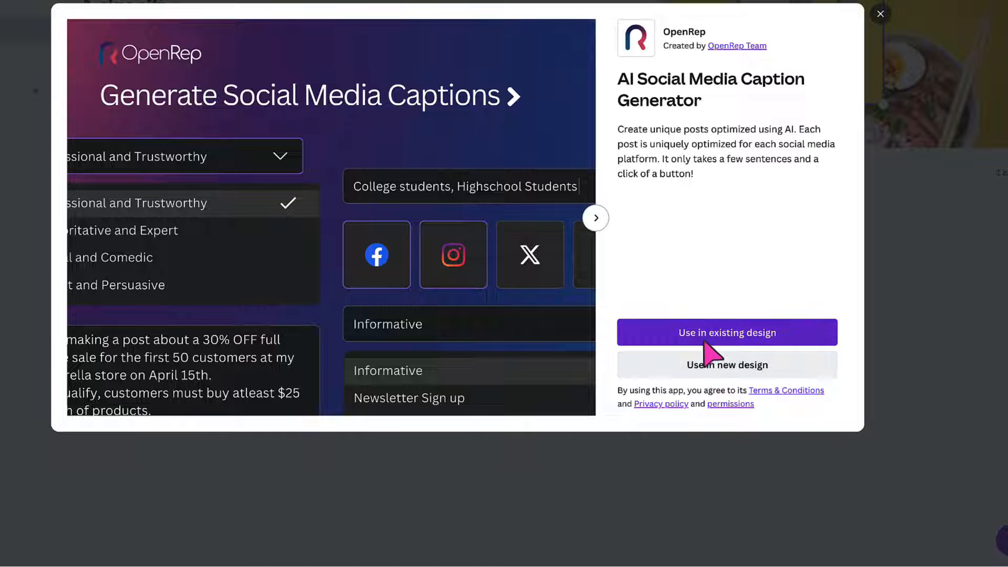
mouse_move(749, 341)
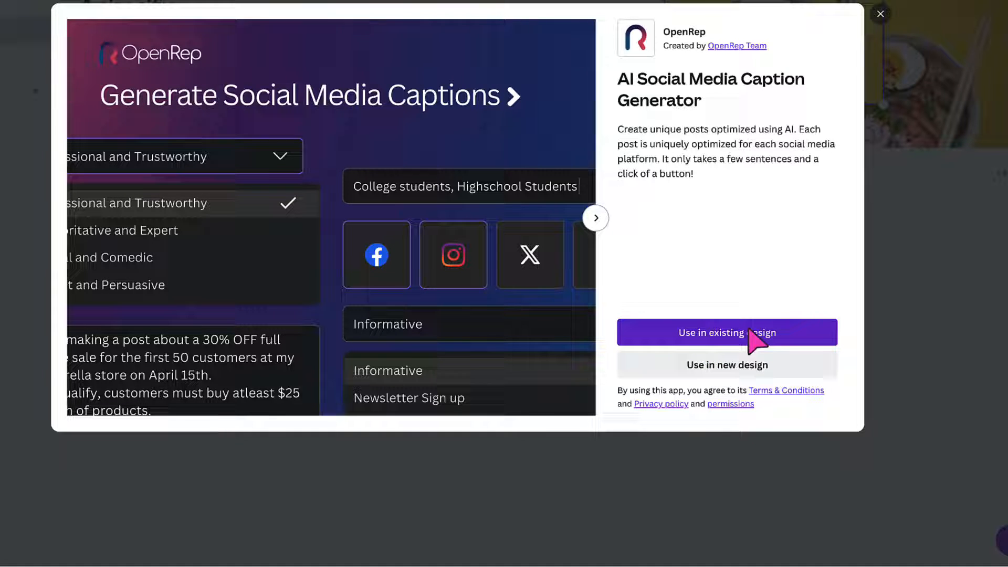
Choose to use OpenRep in an existing design from Your projects
click(727, 332)
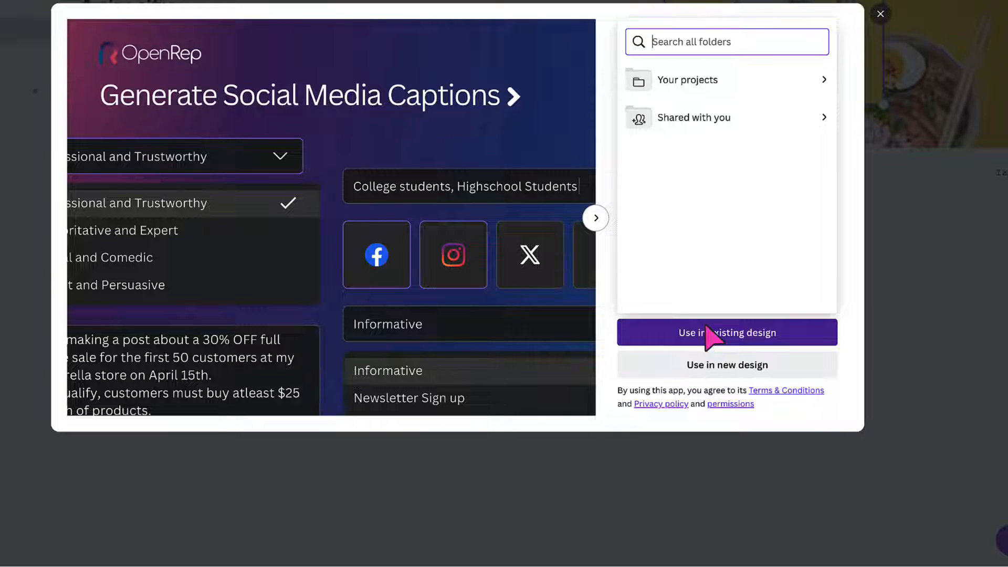
mouse_move(684, 92)
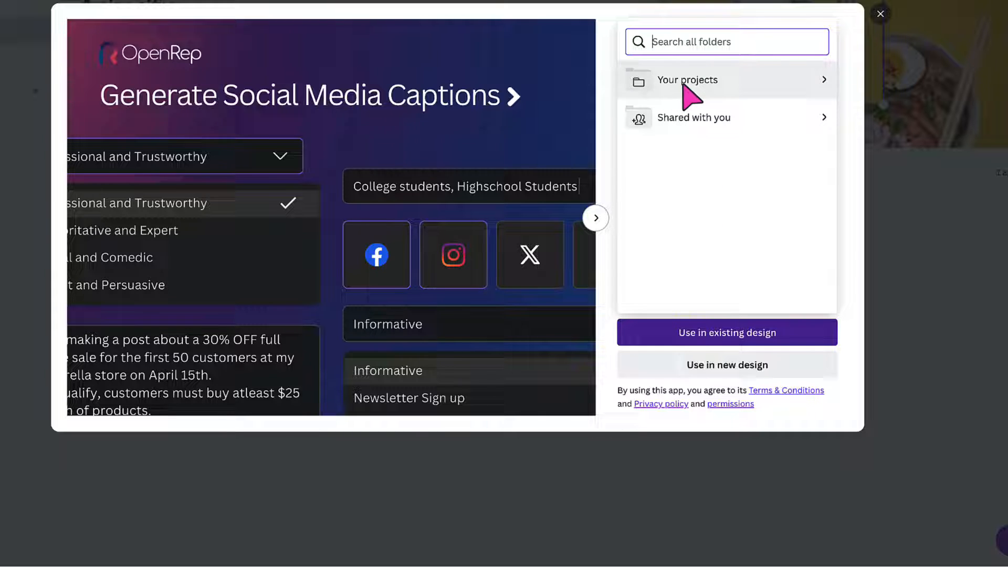
click(686, 80)
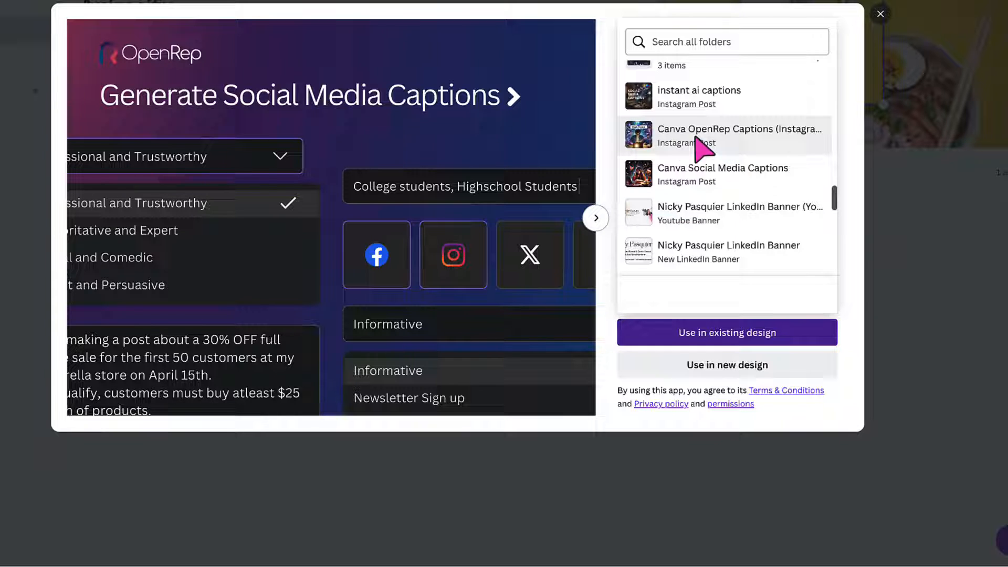
mouse_move(685, 145)
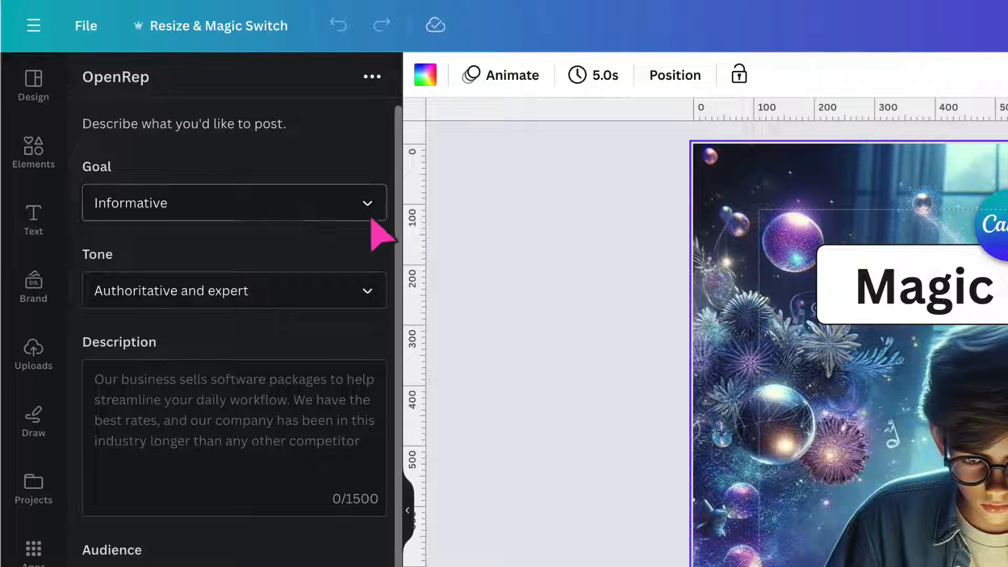
Pick Website clicks as caption goal, replacing Newsletter sign up, and Positive and enthusiastic tone
click(234, 203)
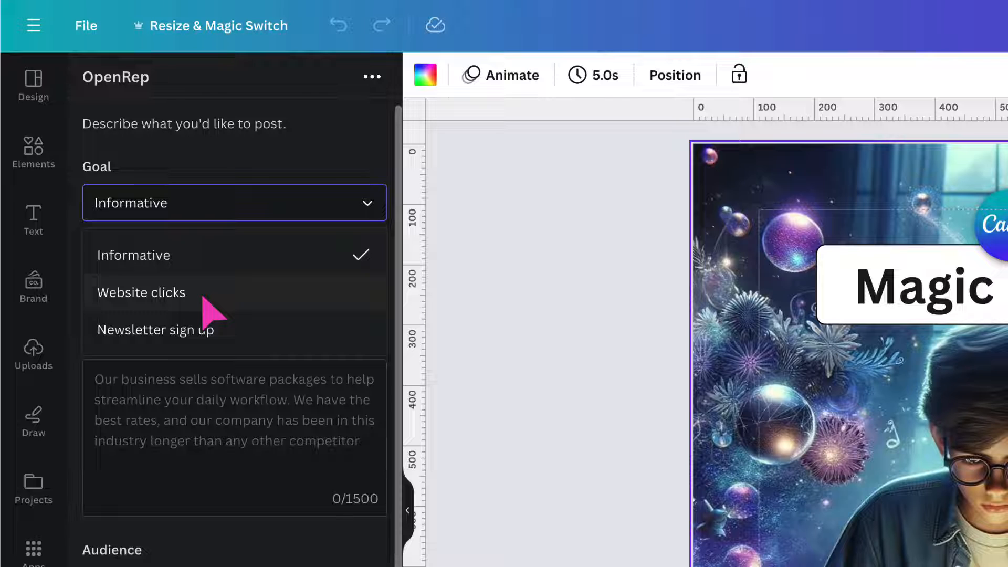
mouse_move(161, 349)
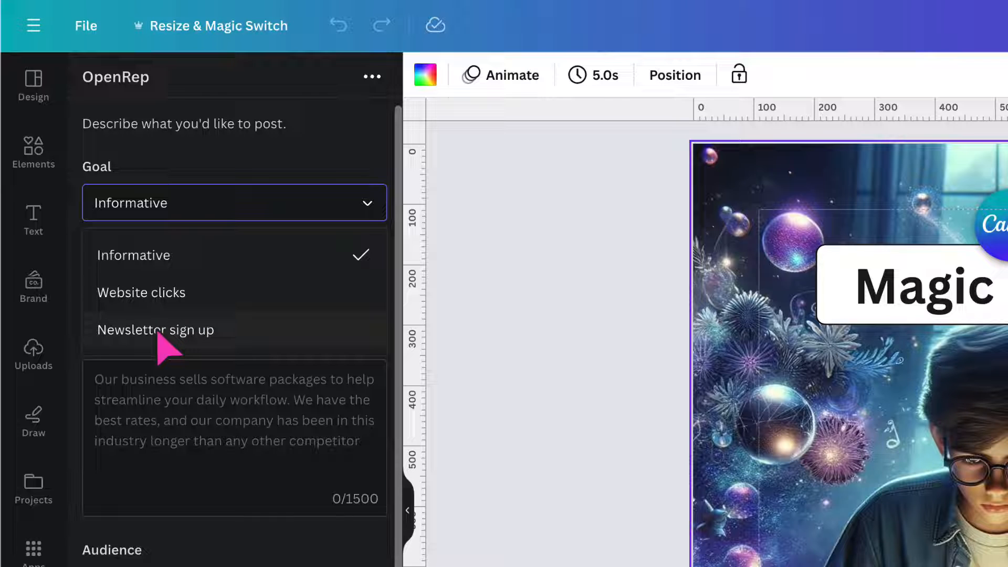
mouse_move(206, 361)
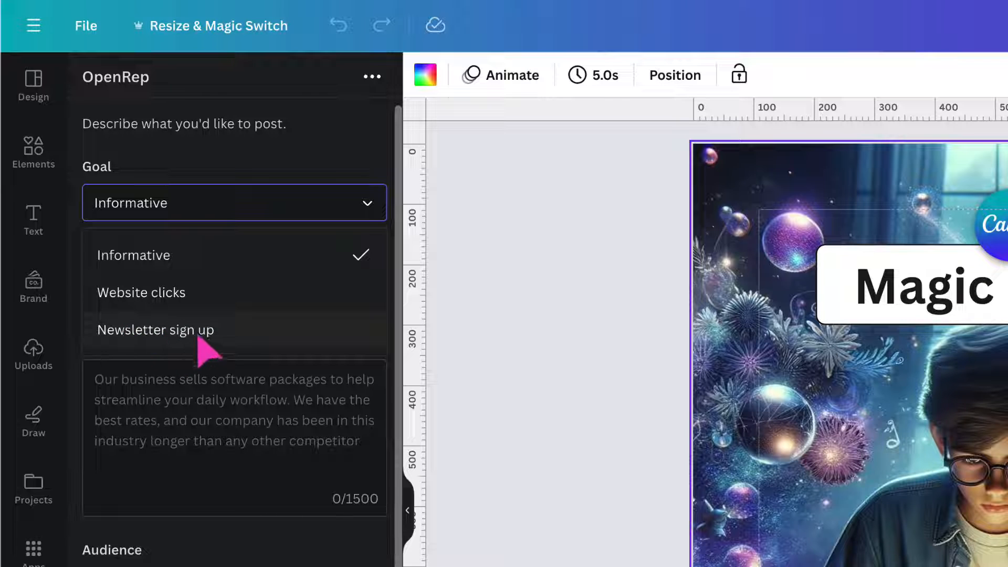
click(155, 330)
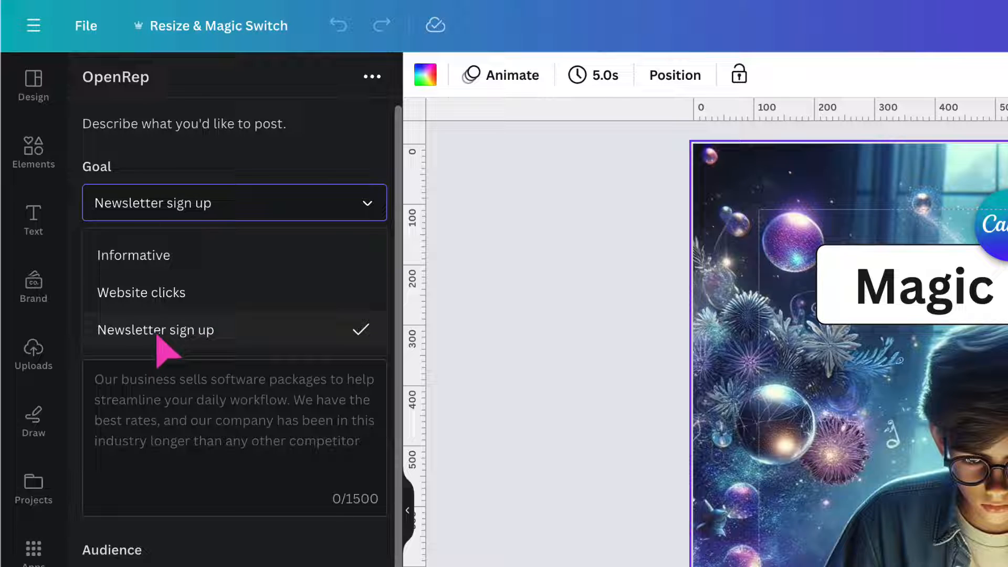
mouse_move(138, 305)
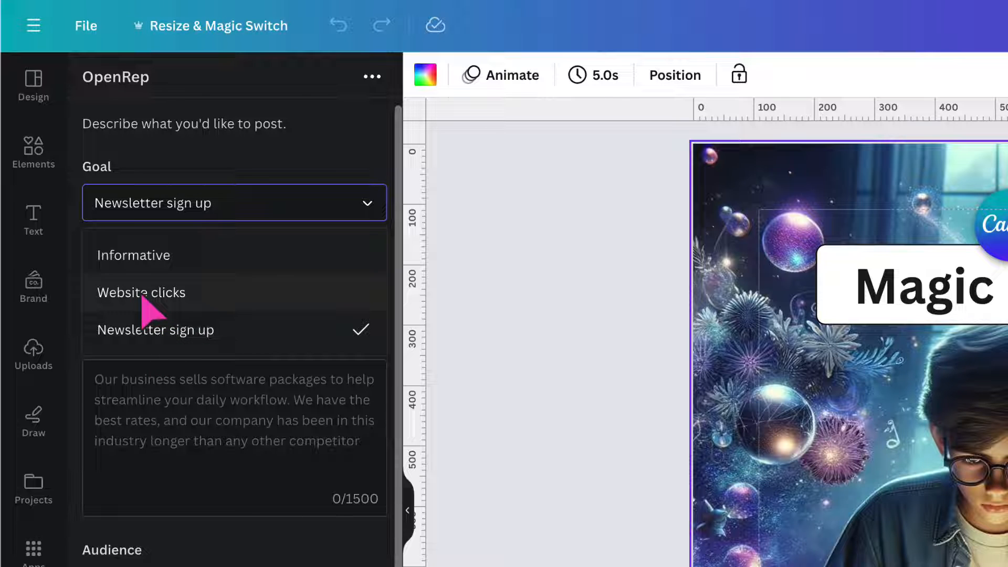
click(141, 293)
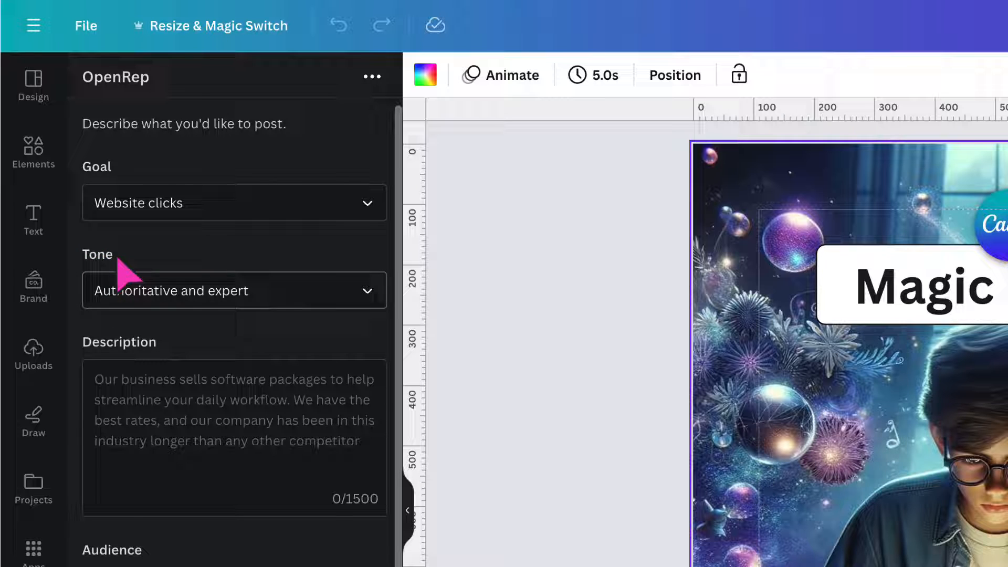
mouse_move(370, 321)
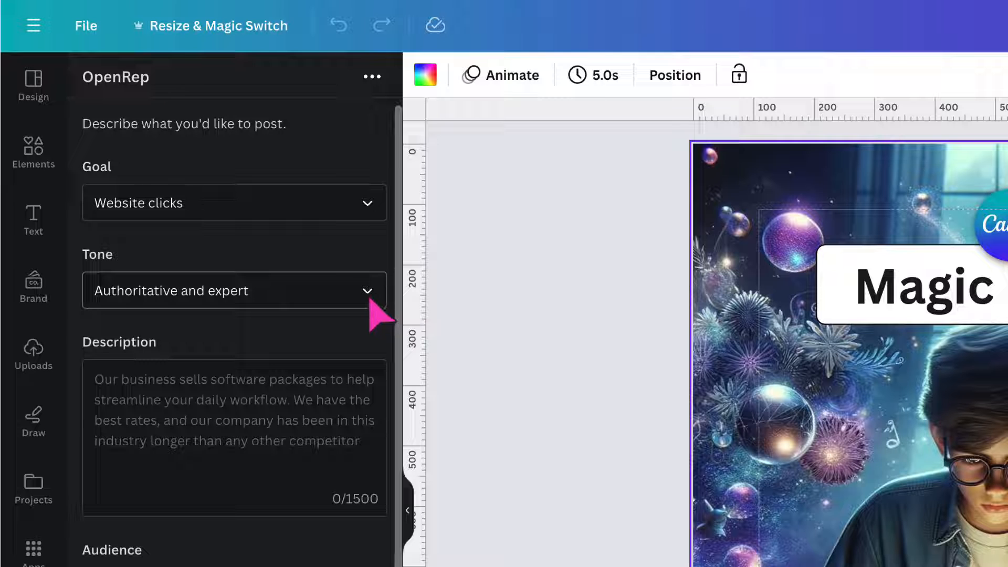
click(234, 291)
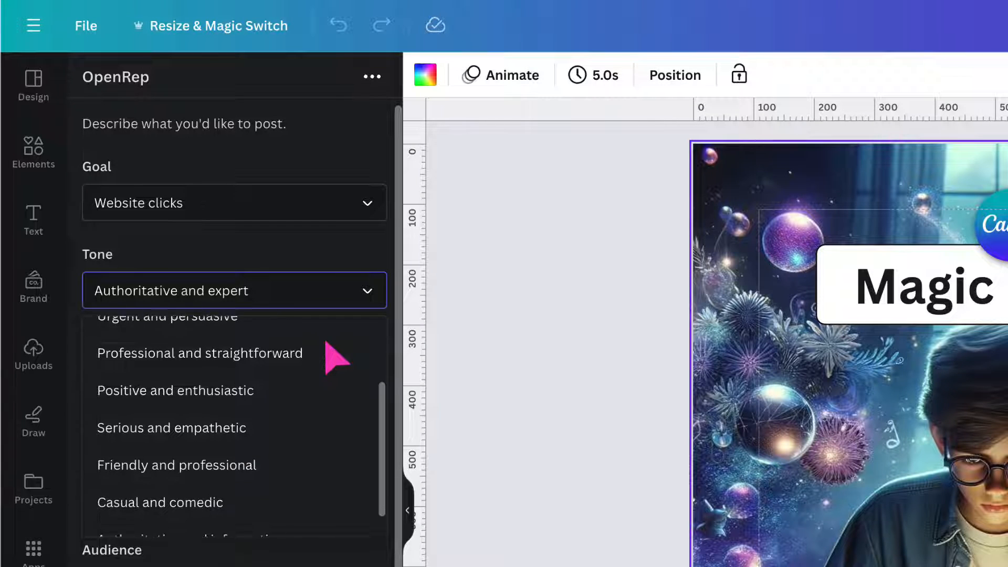
scroll(down, 3)
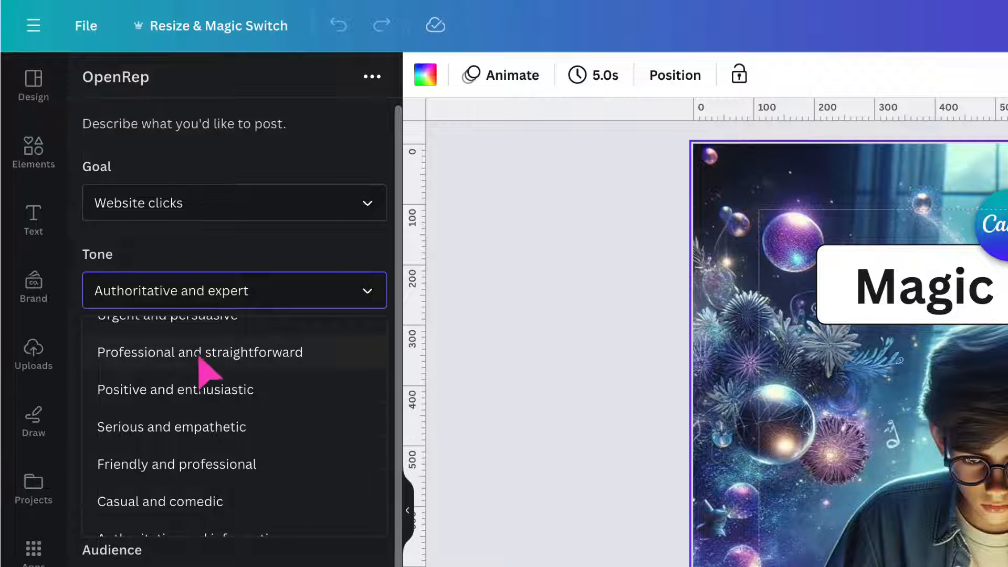
mouse_move(167, 409)
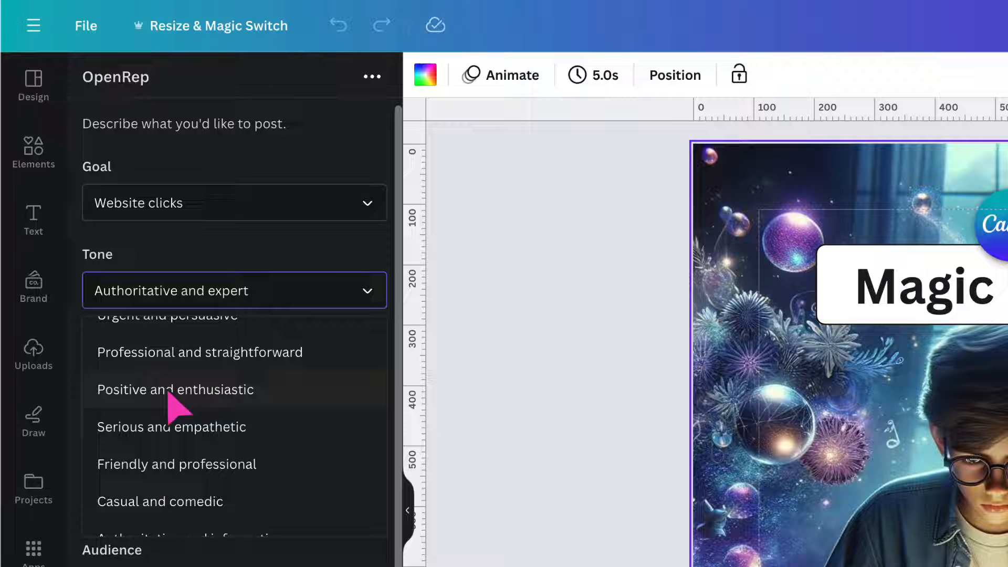
click(175, 390)
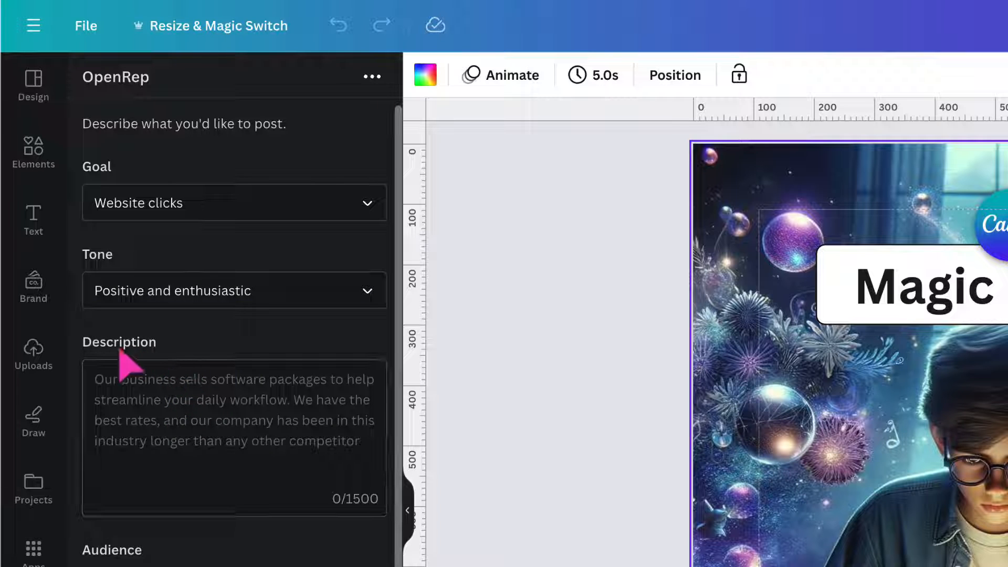
mouse_move(103, 404)
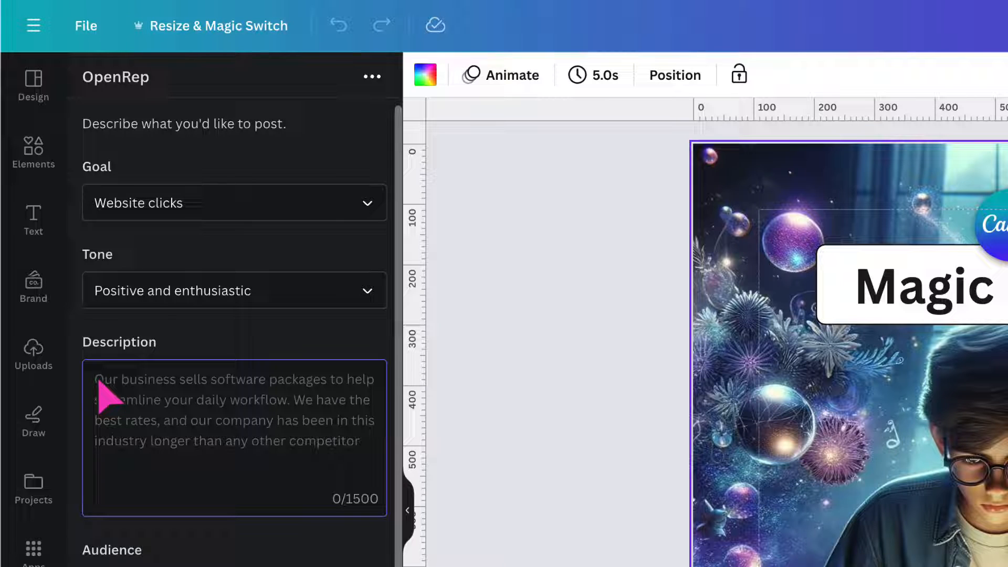
mouse_move(367, 535)
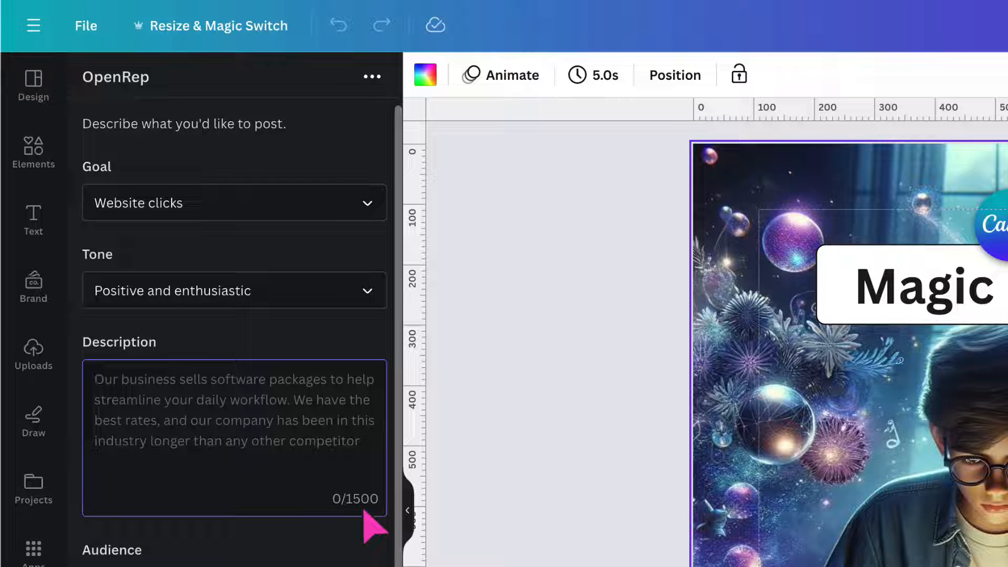
Enter a description about using Magic Design from Canva's Magic Studio to generate images
text(Learn how to use an exciting Canva feature from Canva's Magic Studio. Use Magic Design to quickly generate beautiful images from text with the help of Canva's own AI tools.)
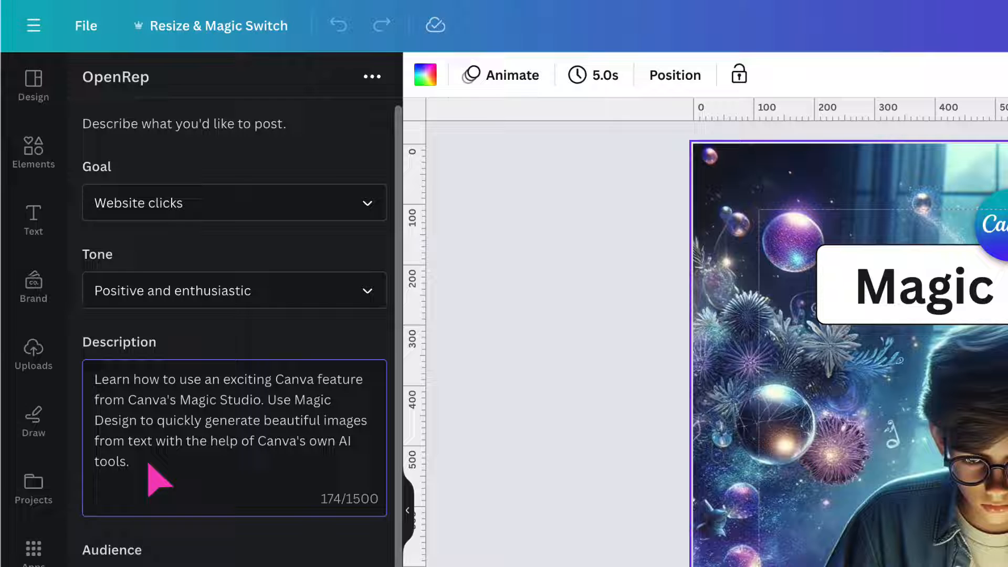
scroll(down, 3)
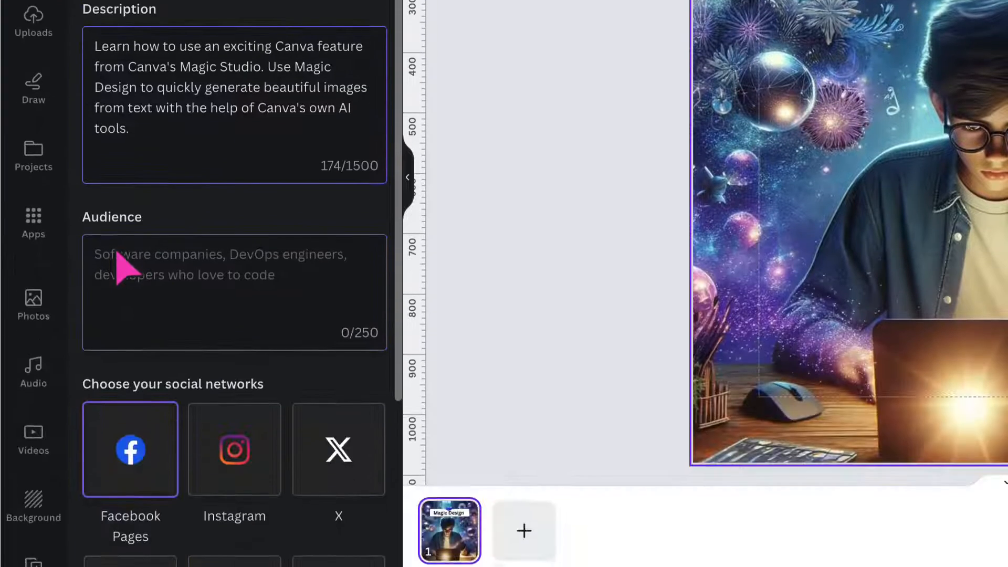
Enter 'Small Business, Freelancers, Startups' in the OpenRep Audience field
scroll(down, 3)
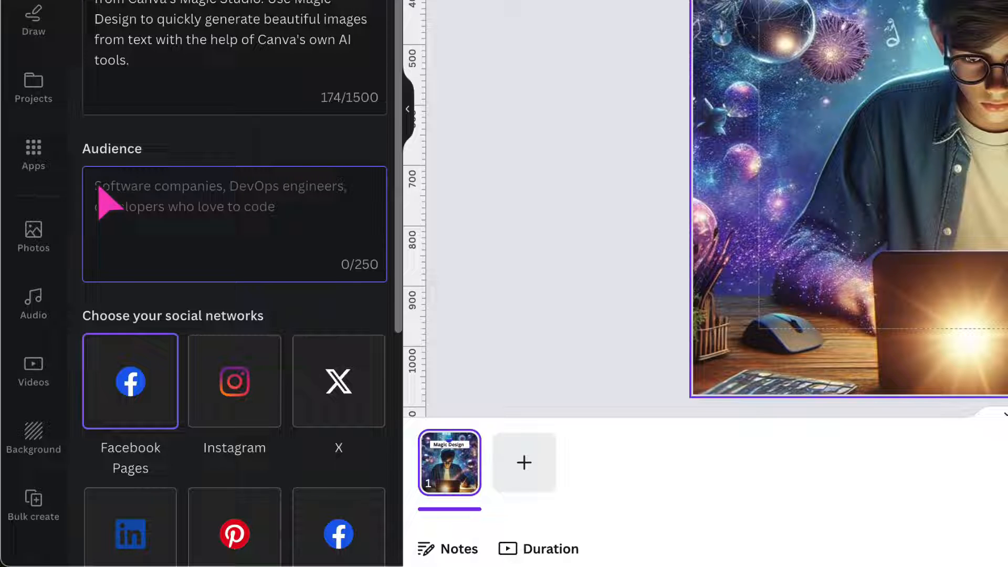
mouse_move(385, 295)
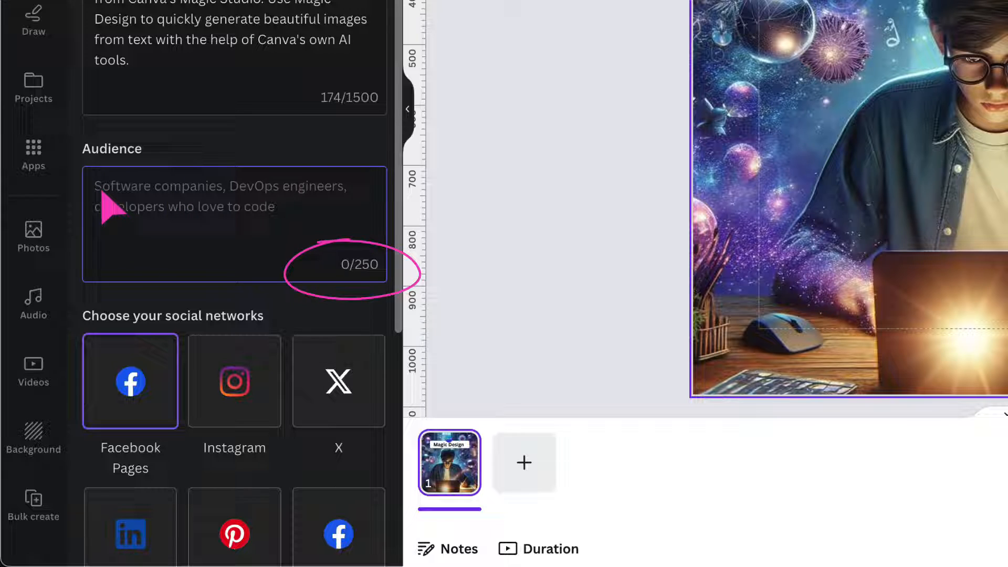
text(Small Business, Freelancers,)
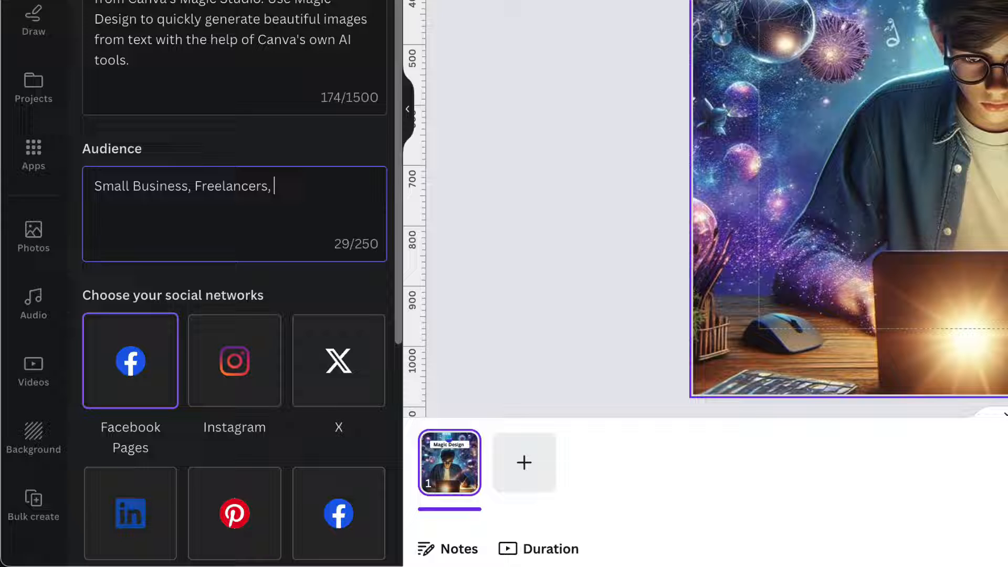
text(Startups)
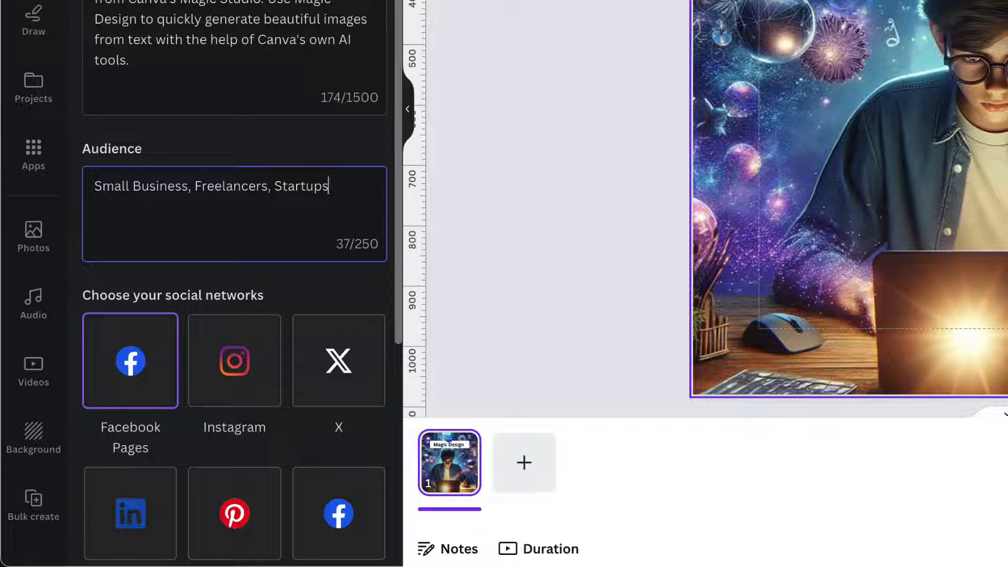
scroll(down, 3)
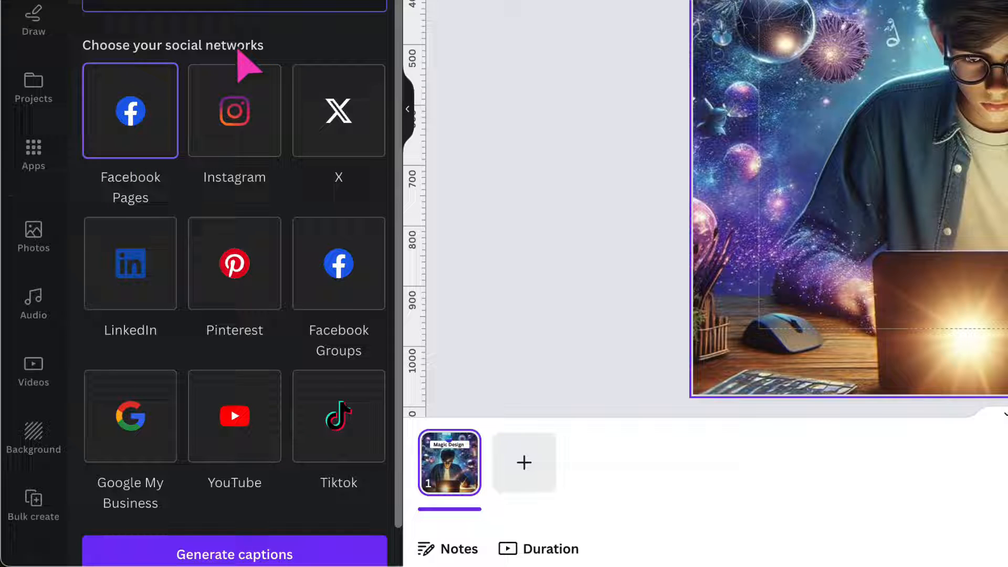
mouse_move(245, 84)
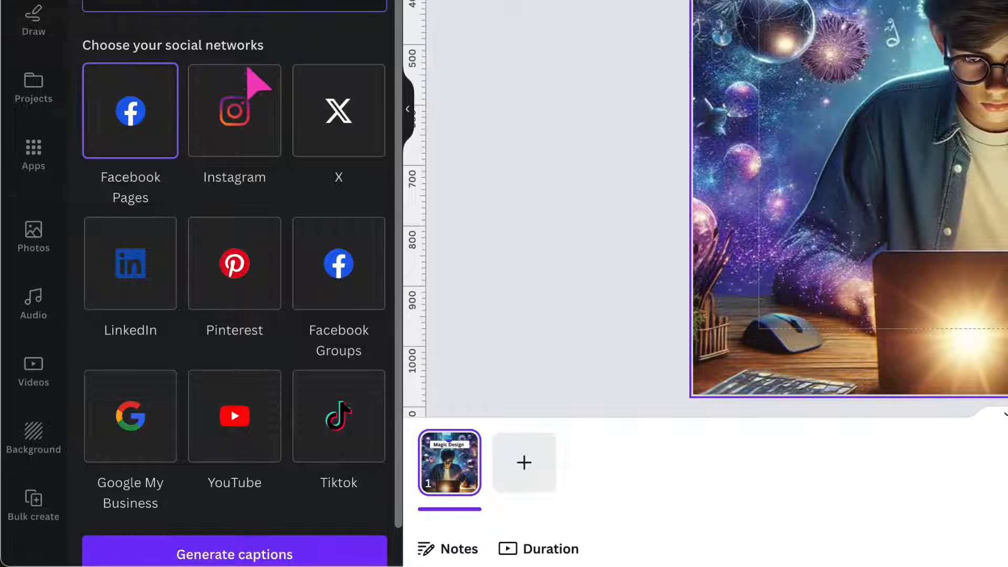
Generate an Instagram caption, expand it fully, and copy it to the clipboard
click(234, 110)
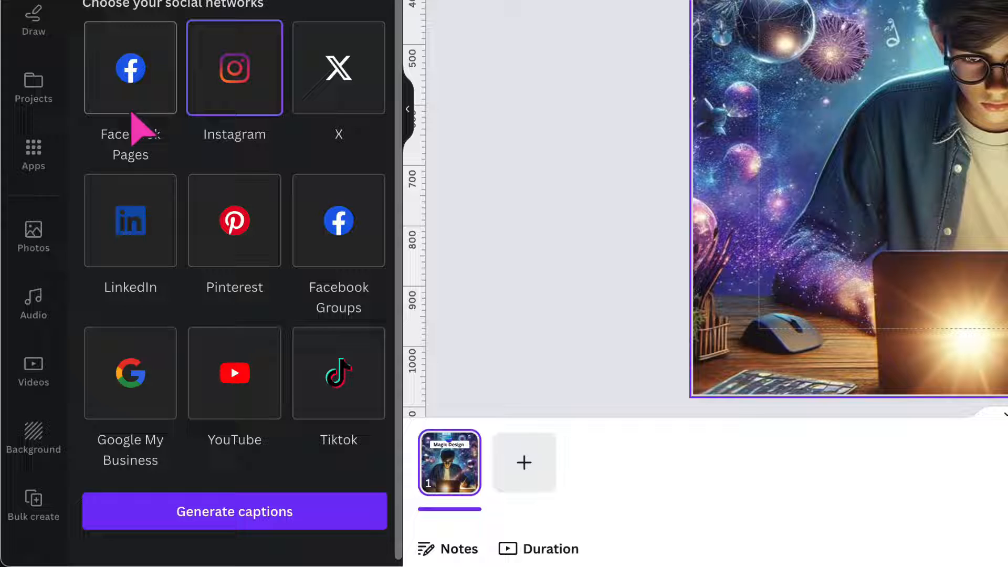
mouse_move(193, 479)
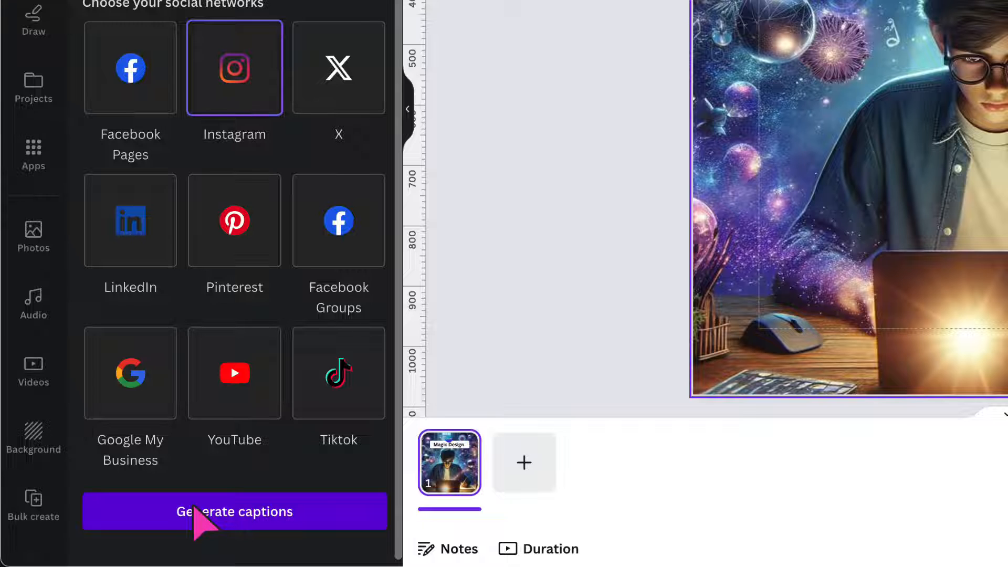
click(234, 512)
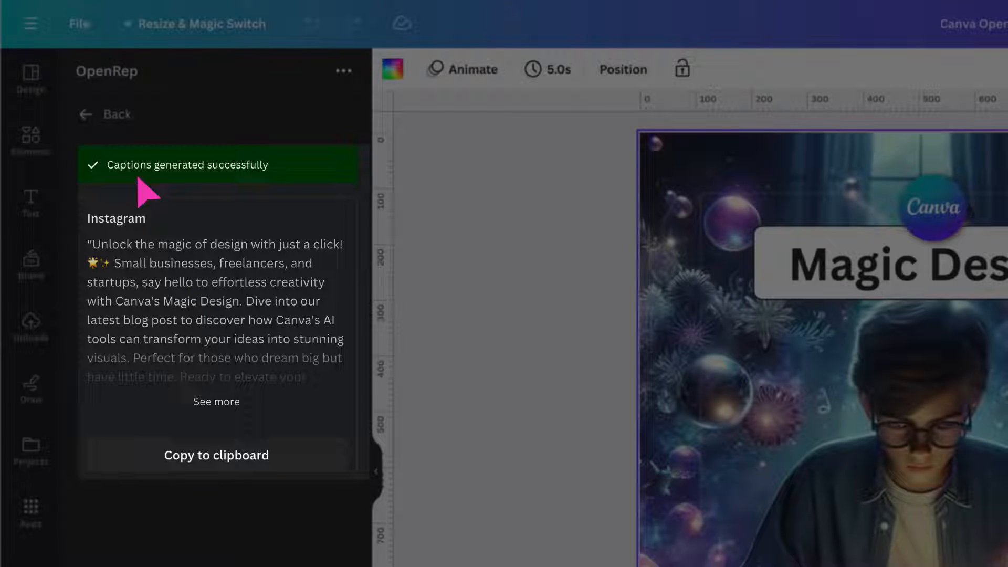
mouse_move(199, 185)
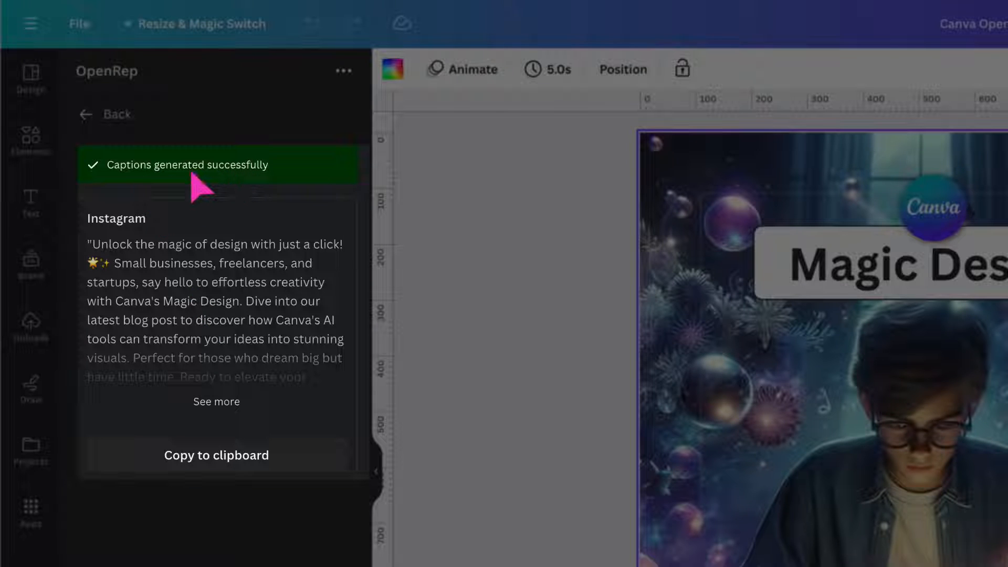
mouse_move(193, 402)
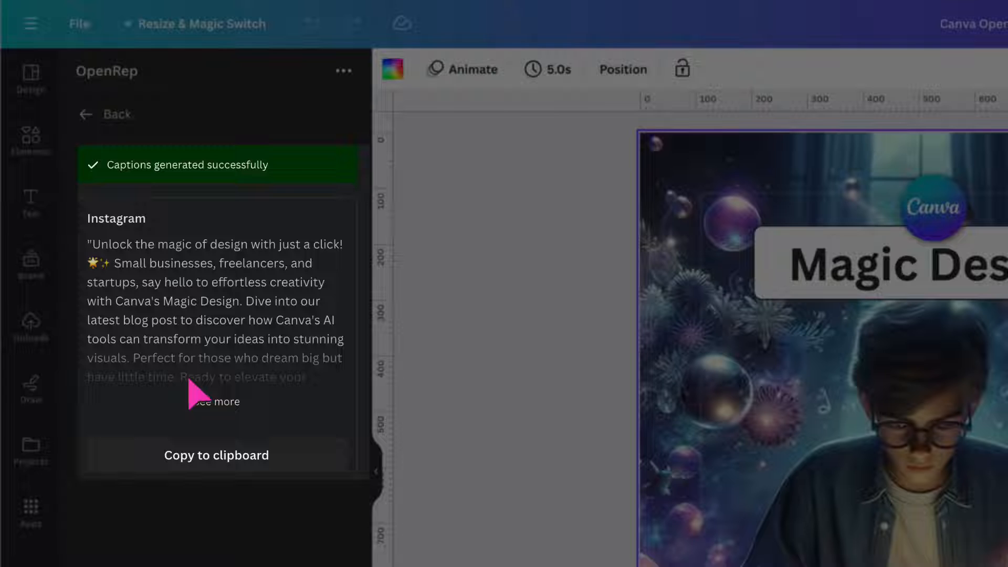
click(216, 402)
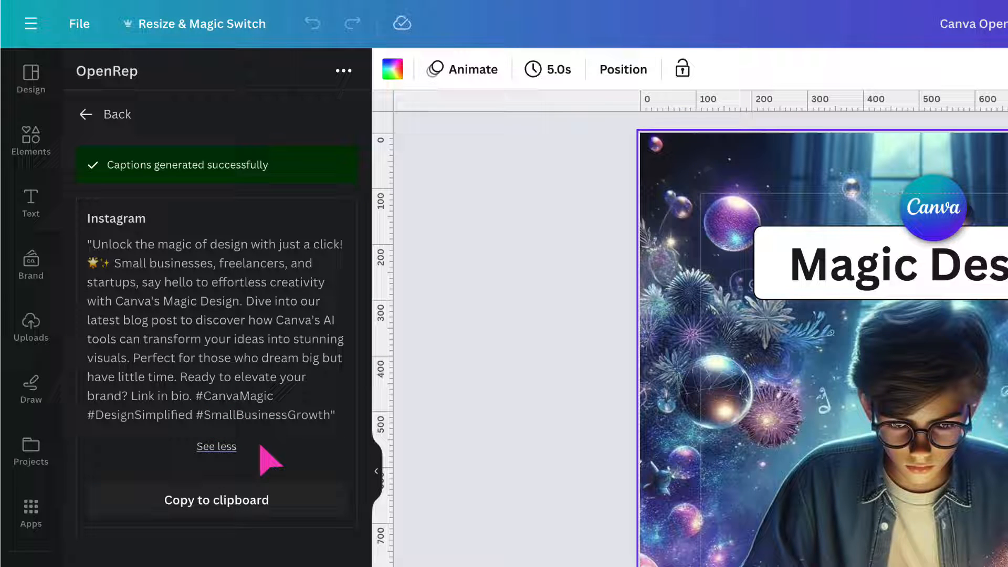
mouse_move(168, 382)
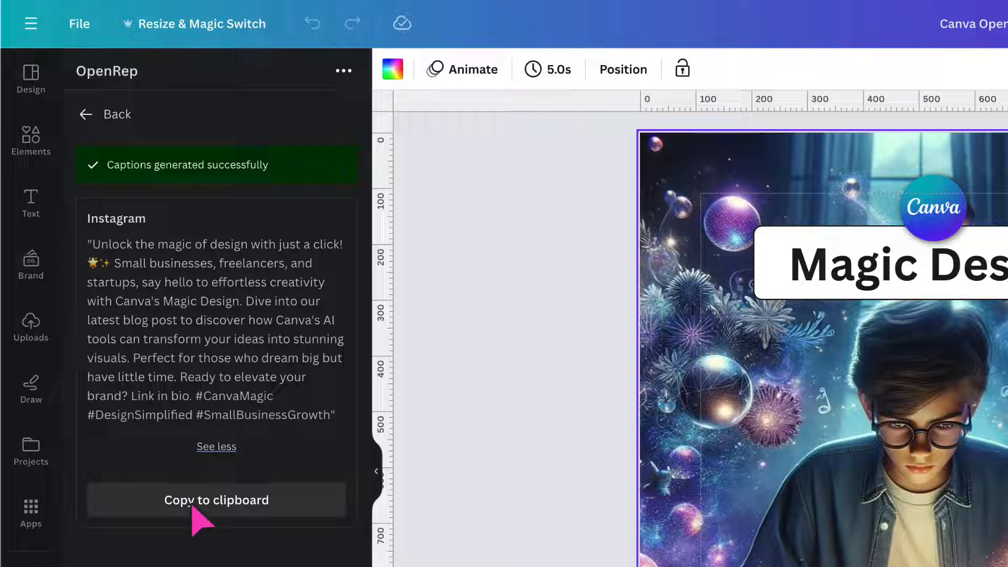
click(193, 500)
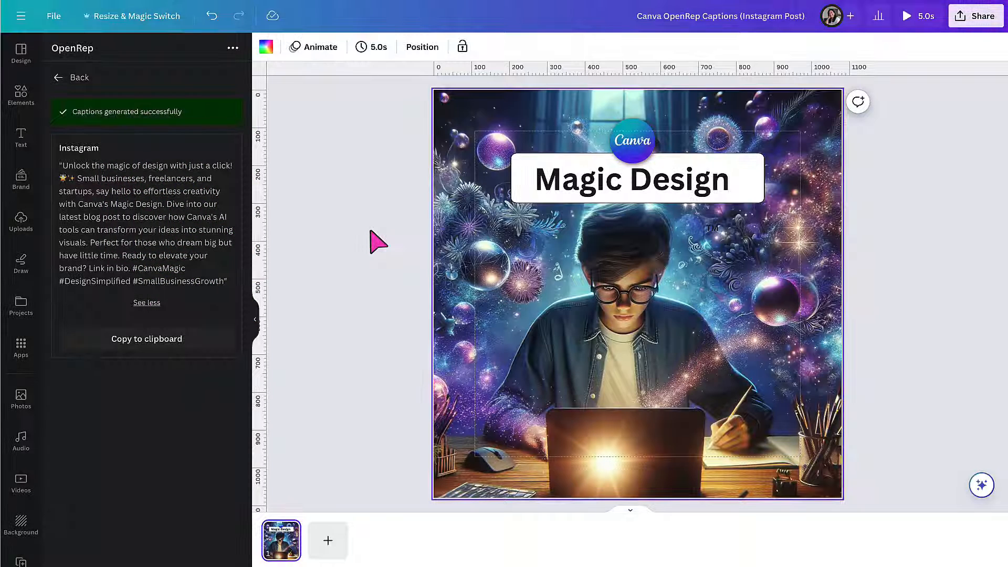
mouse_move(499, 341)
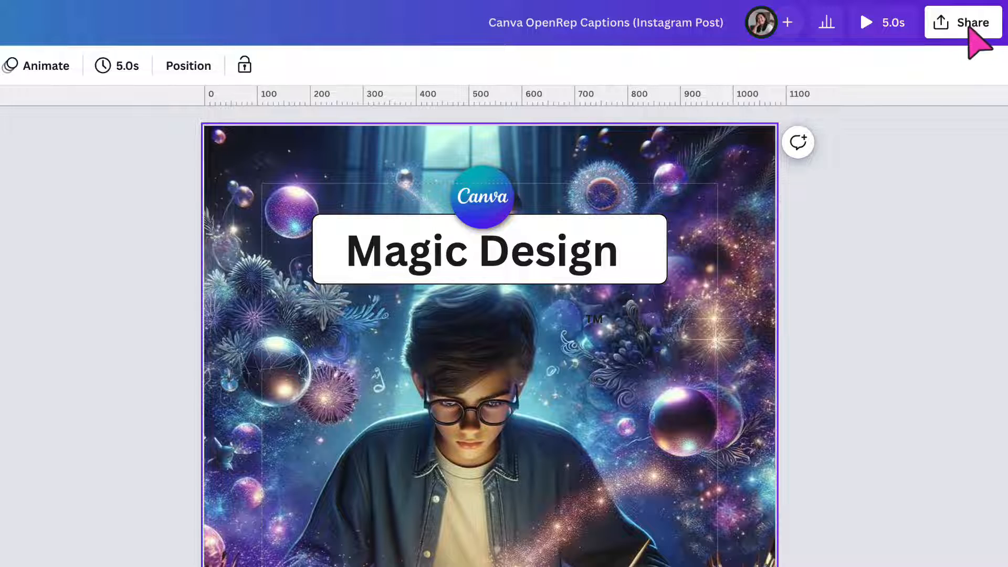
Expand the design's Share menu to show all destinations, including Instagram, Facebook, TikTok, LinkedIn
click(972, 22)
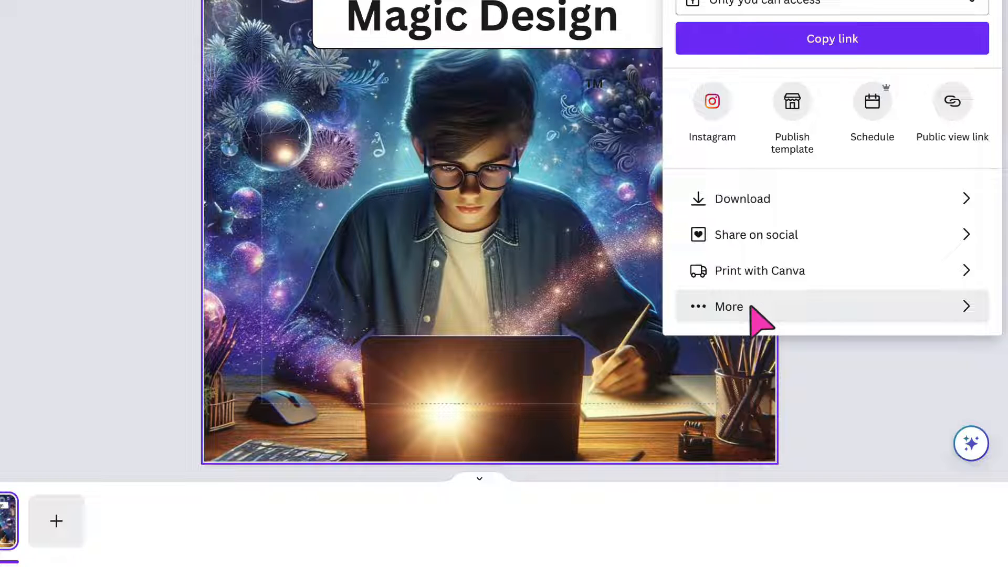
click(728, 307)
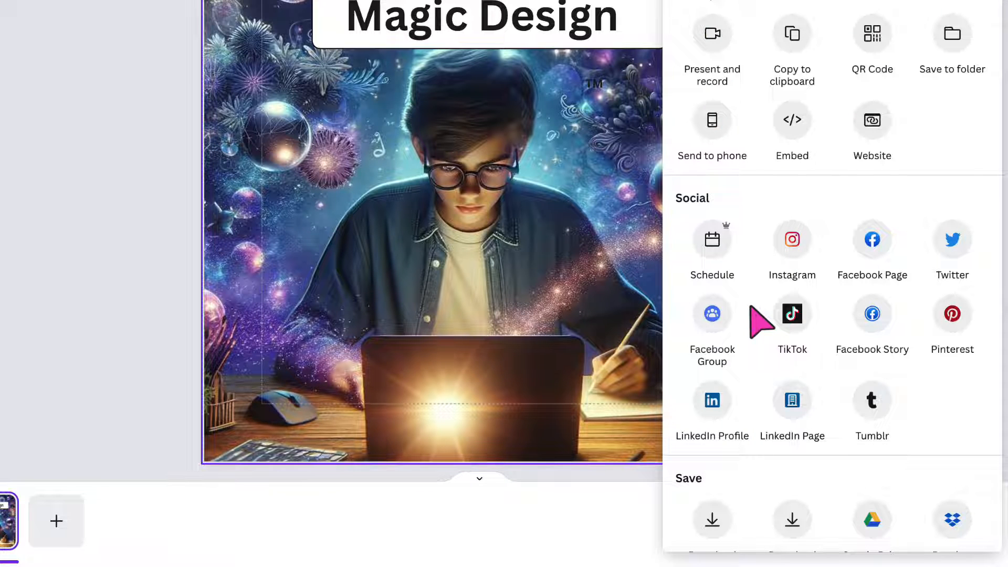
mouse_move(692, 217)
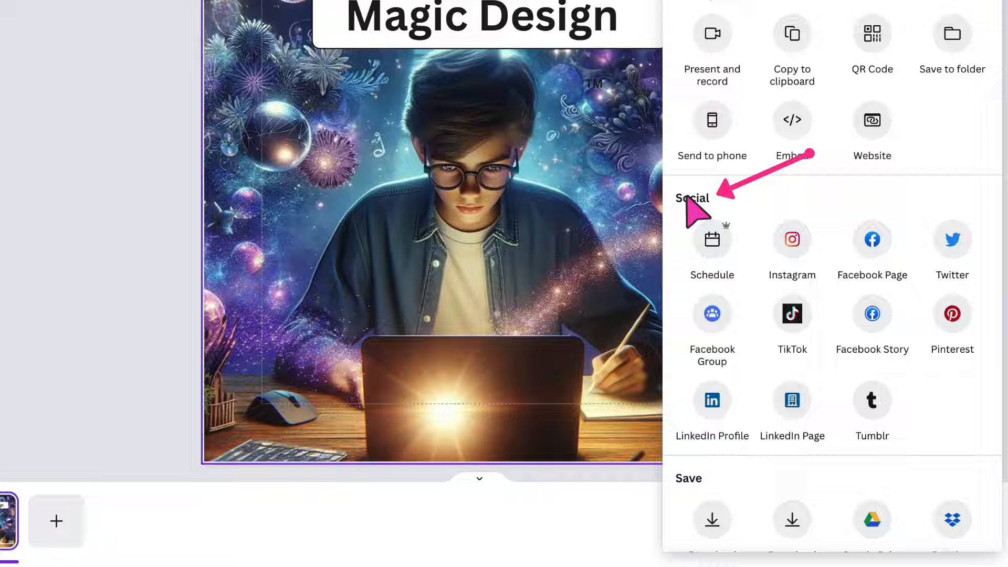
mouse_move(721, 250)
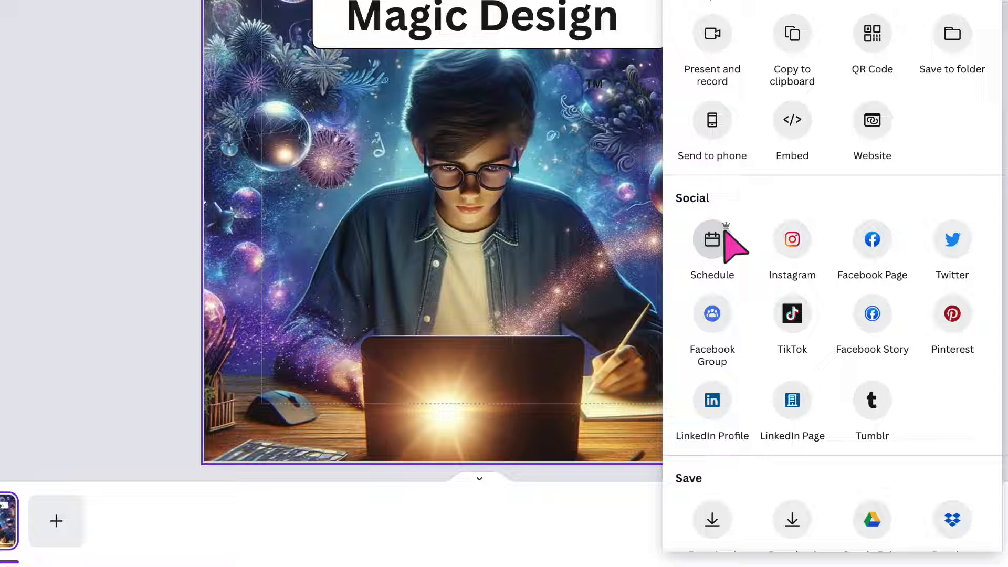
Schedule the post for Thursday 7 March at 11:15 and list connected channels
click(712, 239)
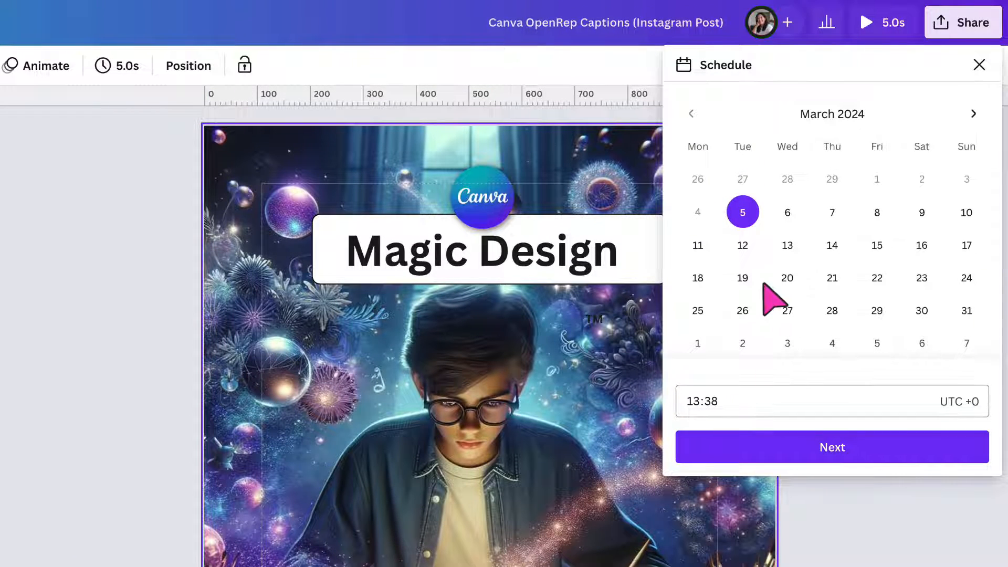
mouse_move(872, 240)
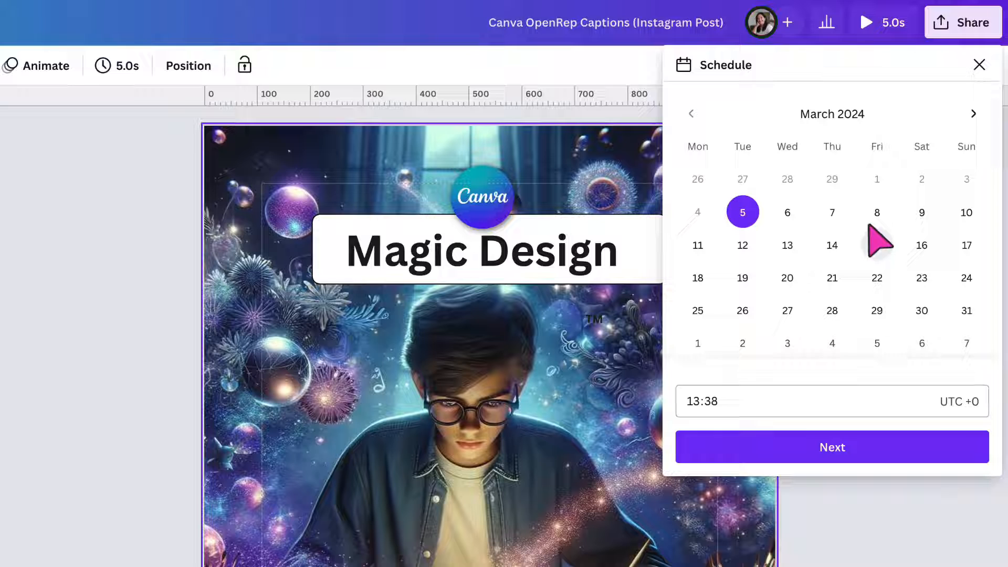
click(832, 212)
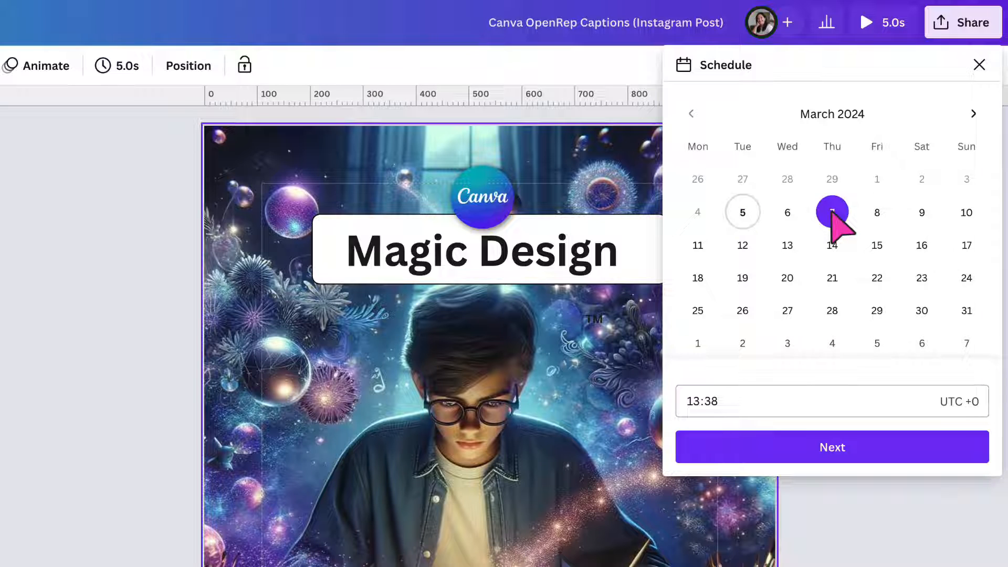
click(832, 212)
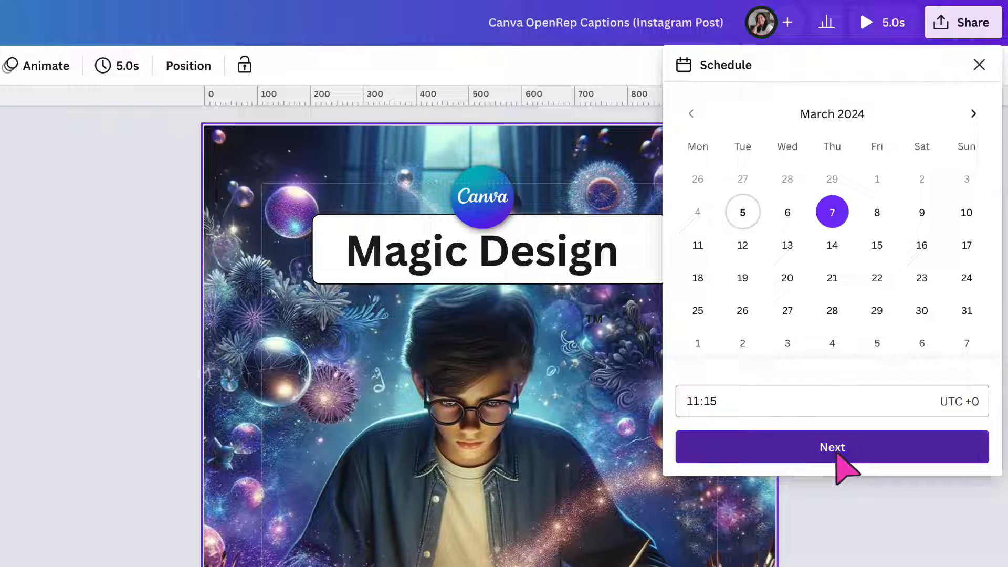
click(832, 447)
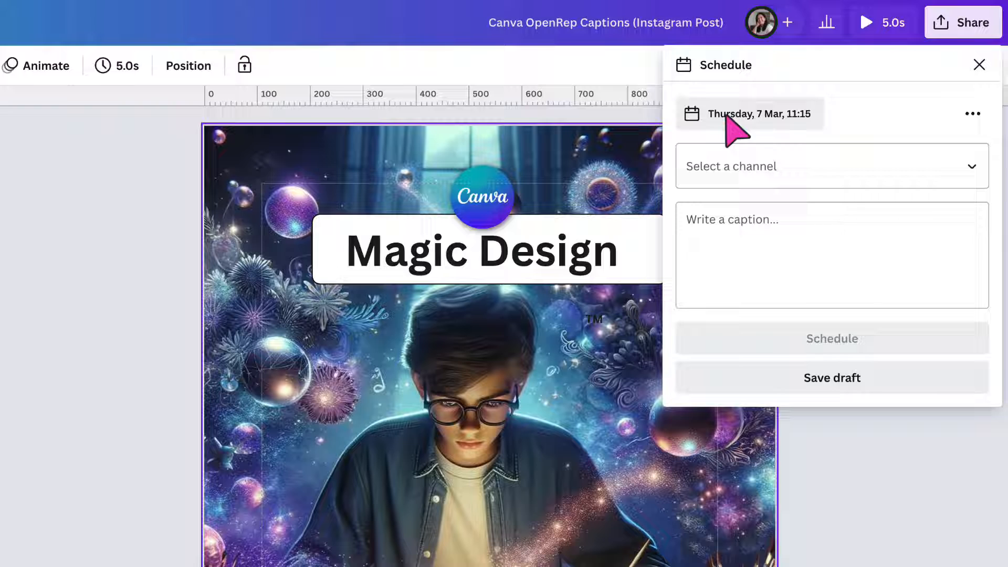
mouse_move(800, 131)
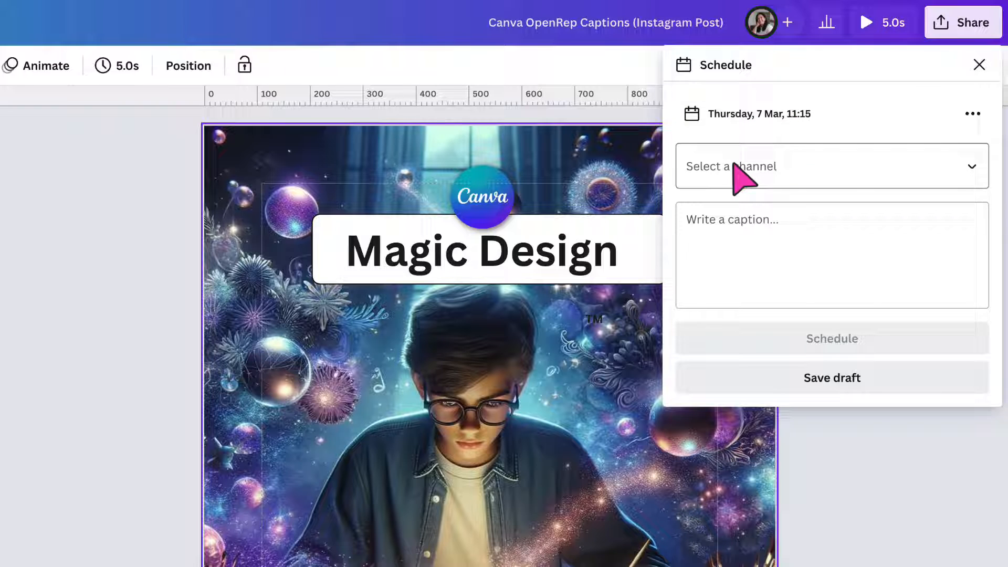
mouse_move(772, 198)
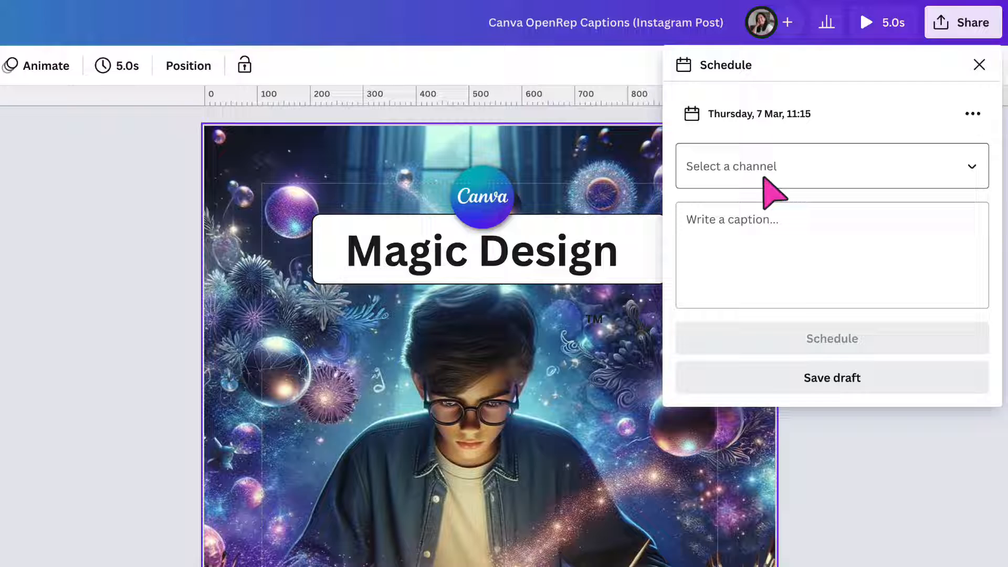
click(832, 166)
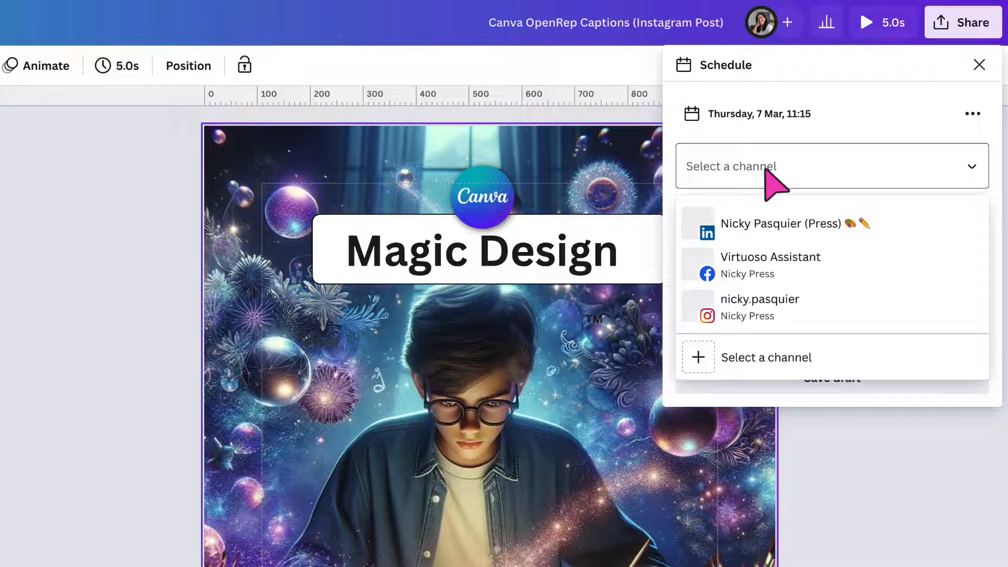
mouse_move(757, 231)
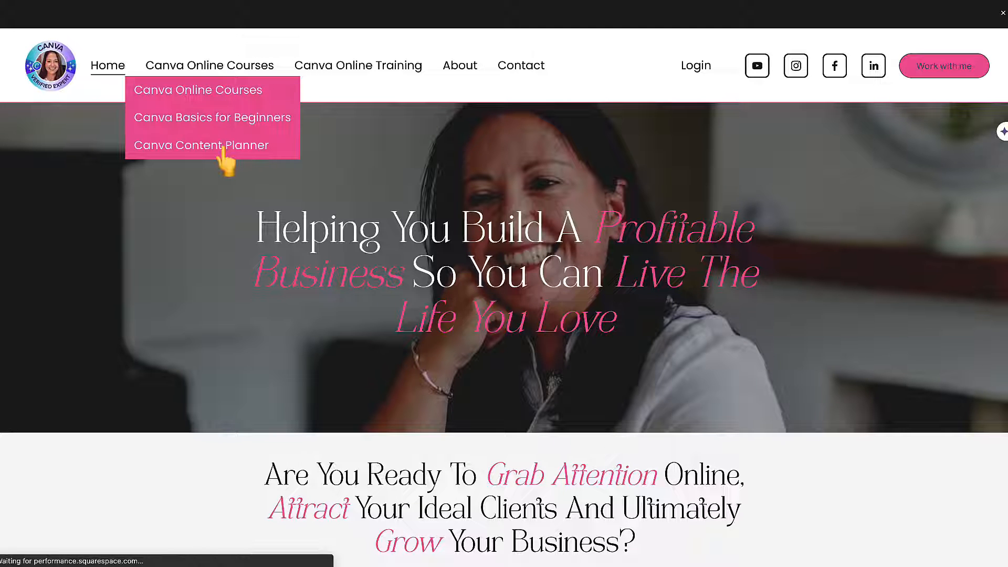
Open the Canva Content Planner course page and scroll through its lesson list
click(200, 145)
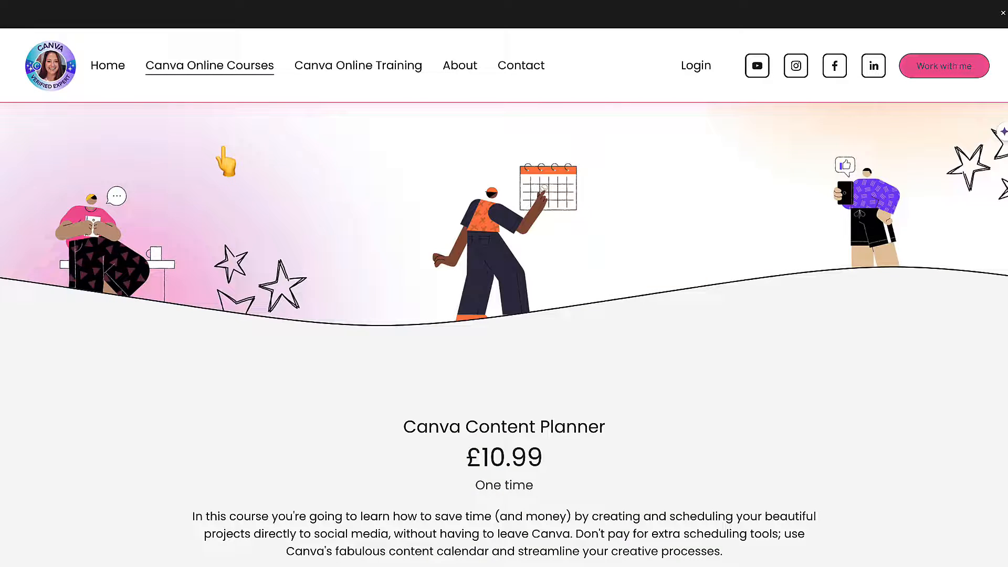
scroll(down, 3)
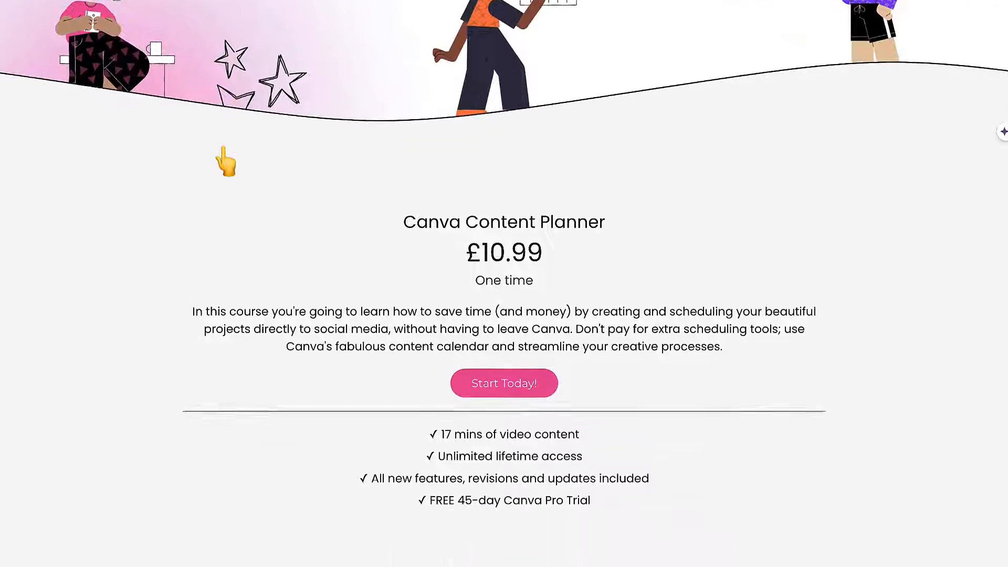
scroll(down, 3)
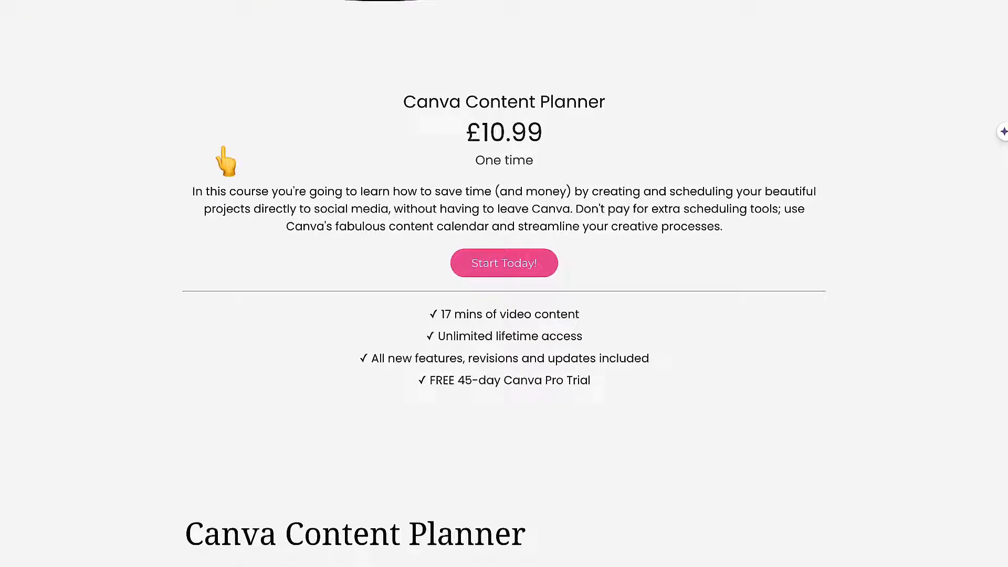
scroll(down, 3)
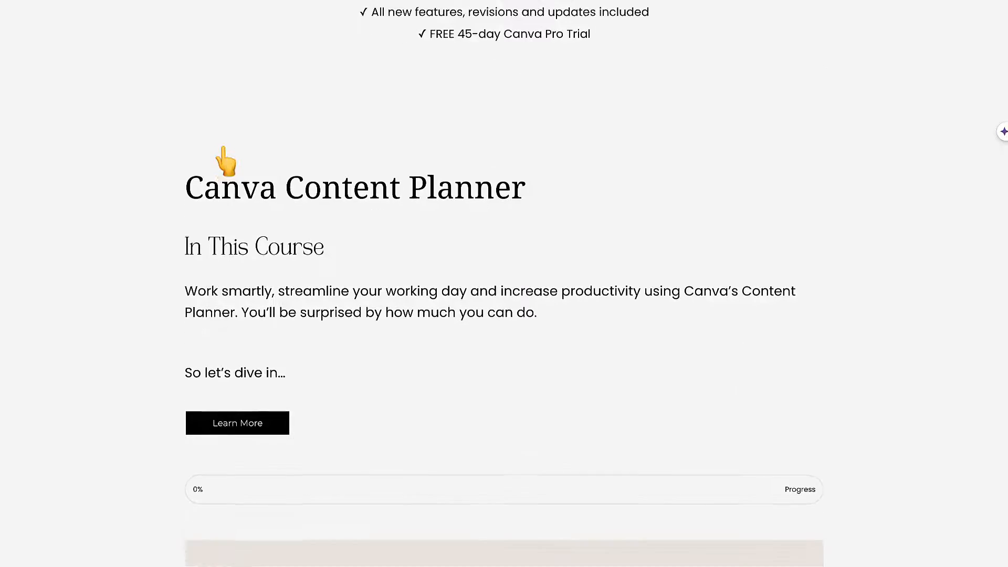
scroll(down, 3)
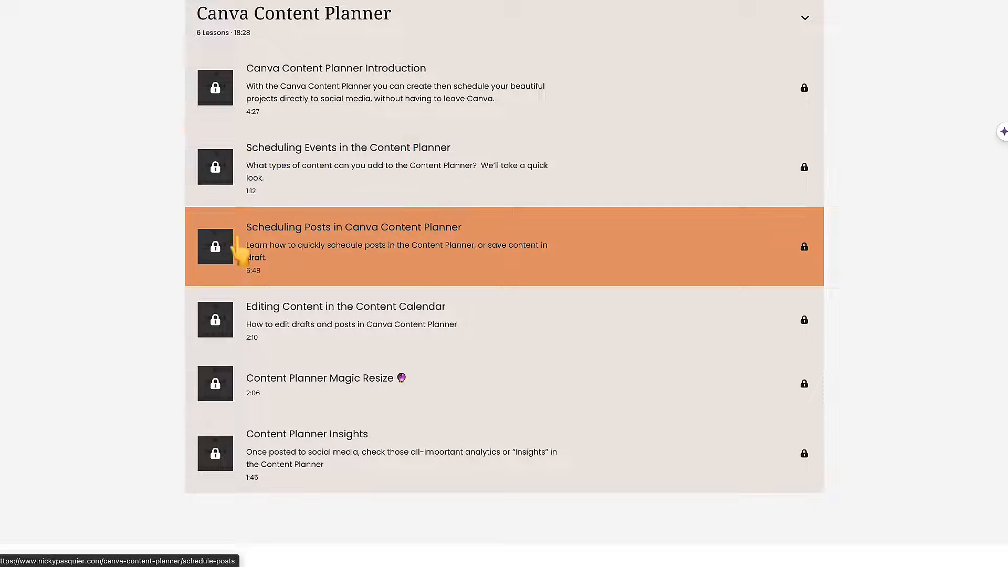
mouse_move(268, 461)
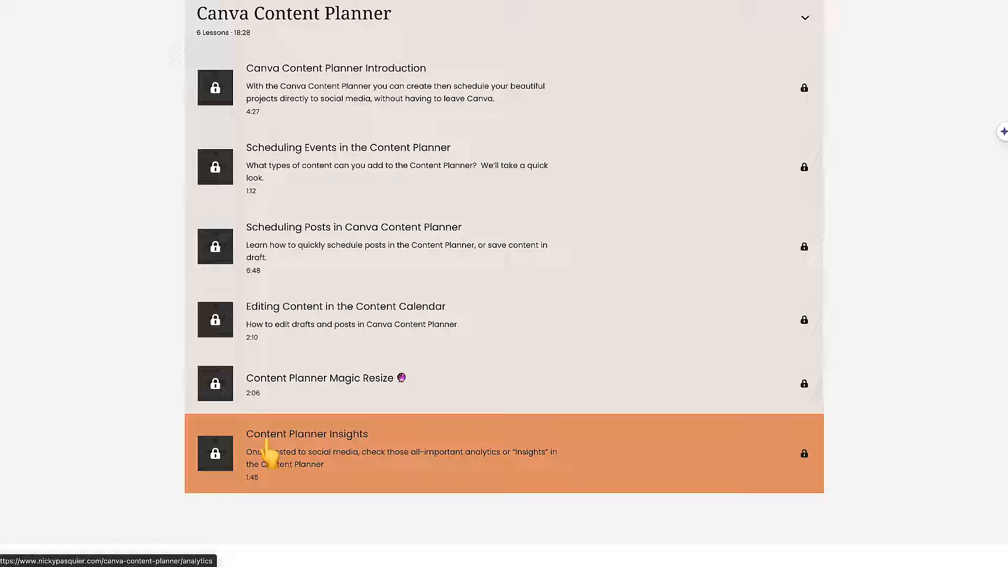
scroll(down, 3)
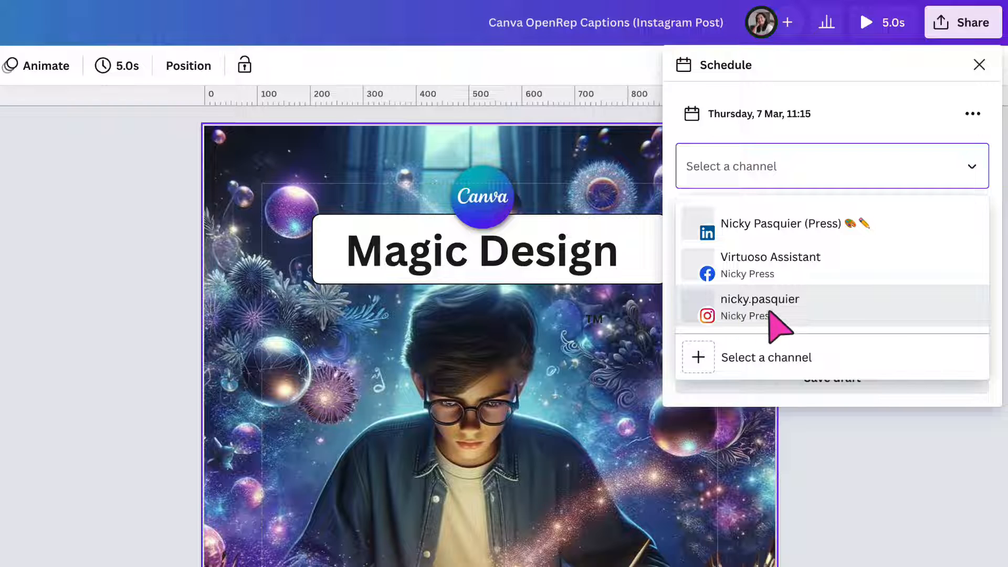
Target the nicky.pasquier Instagram account and set the post format to JPG
click(760, 307)
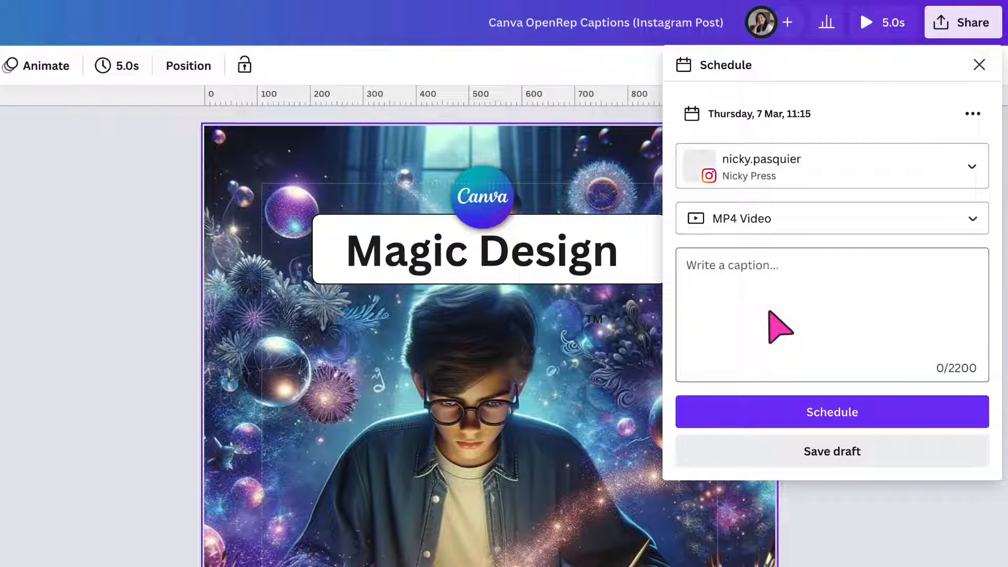
click(833, 219)
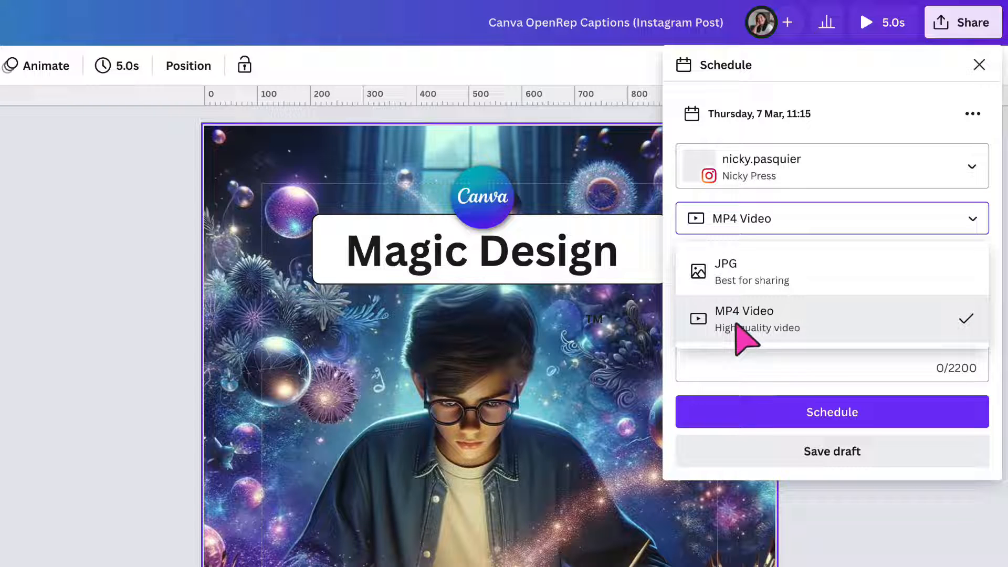
mouse_move(743, 283)
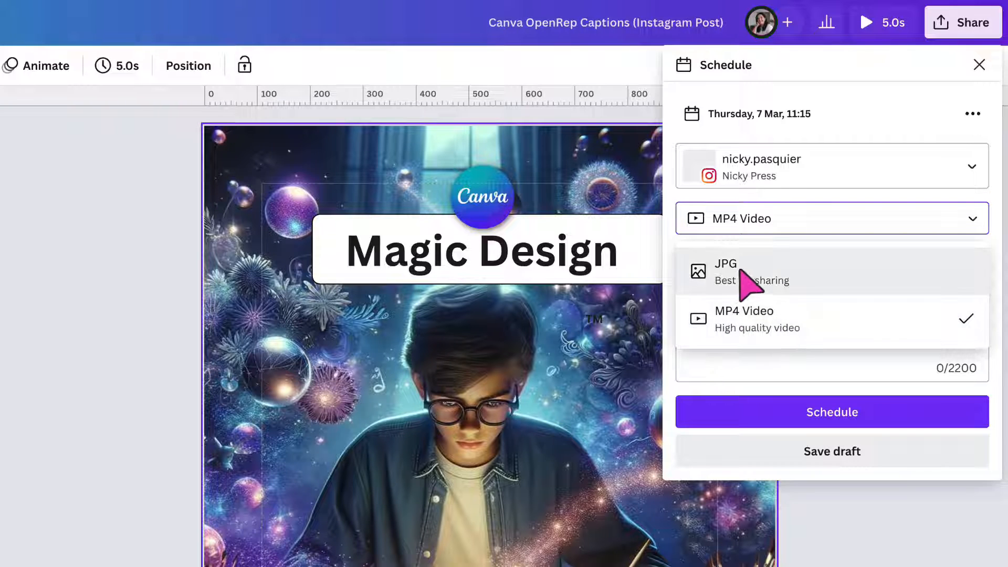
click(726, 271)
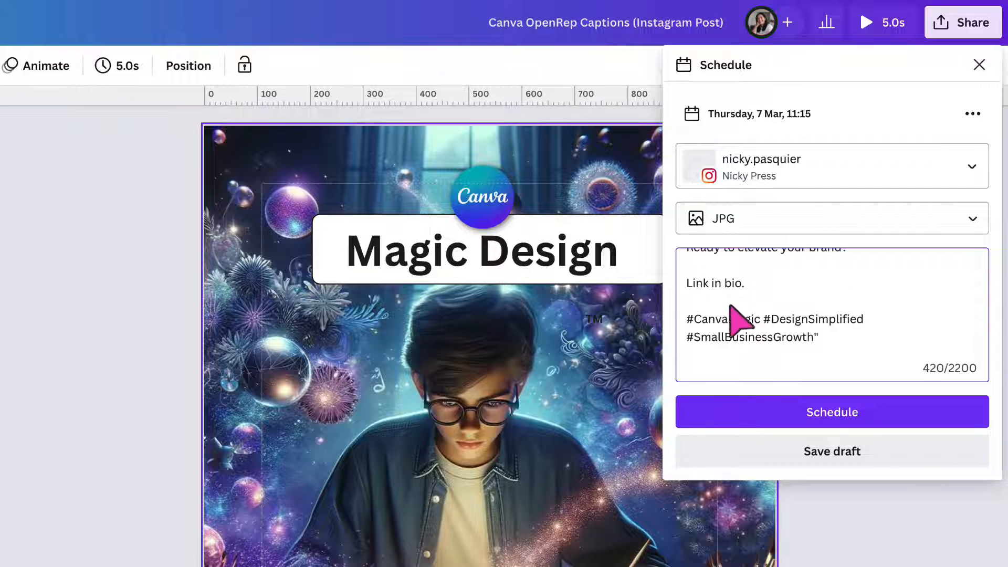
mouse_move(754, 302)
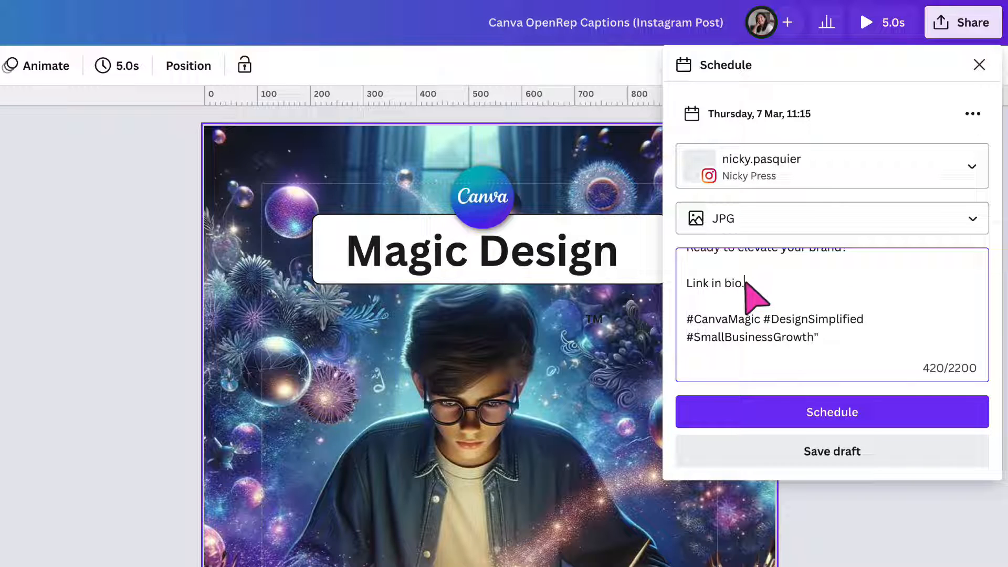
Replace 'Link in bio.' with a 'magic design' comment call to action, add #CanvaMagicStudio, and schedule
double_click(715, 283)
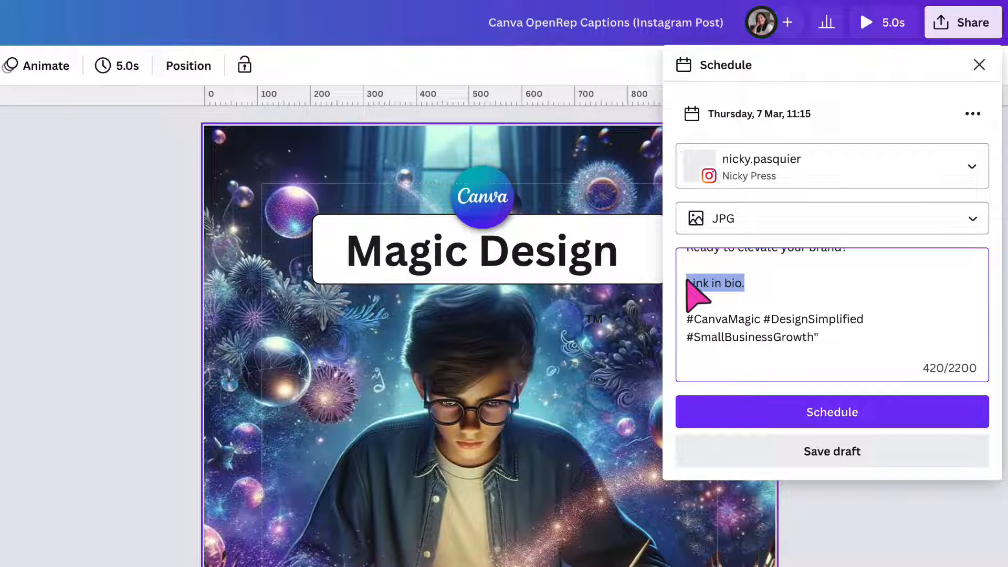
text(Type "magic design" in the comments below and I'll DM you a link to my blog.)
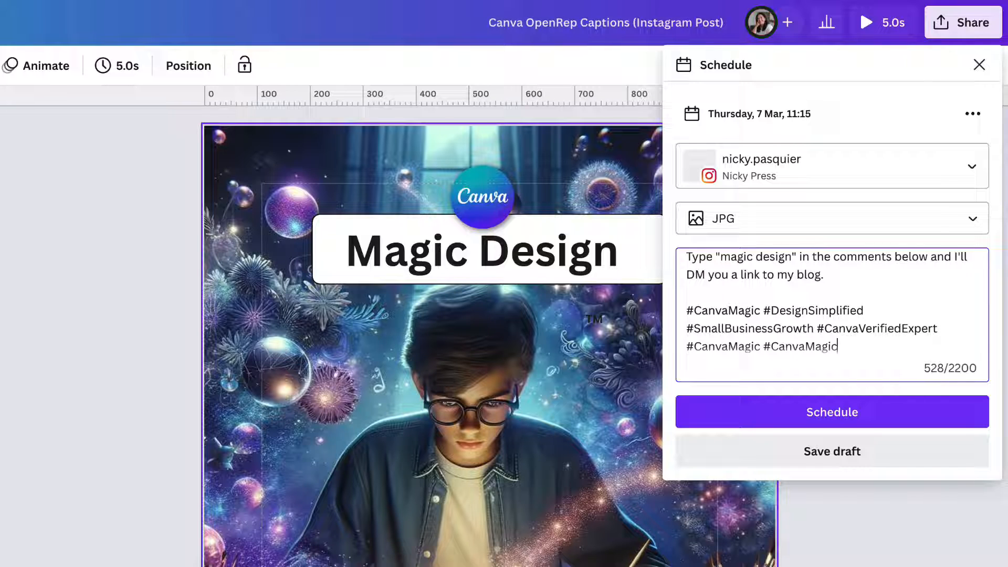
text(Studio)
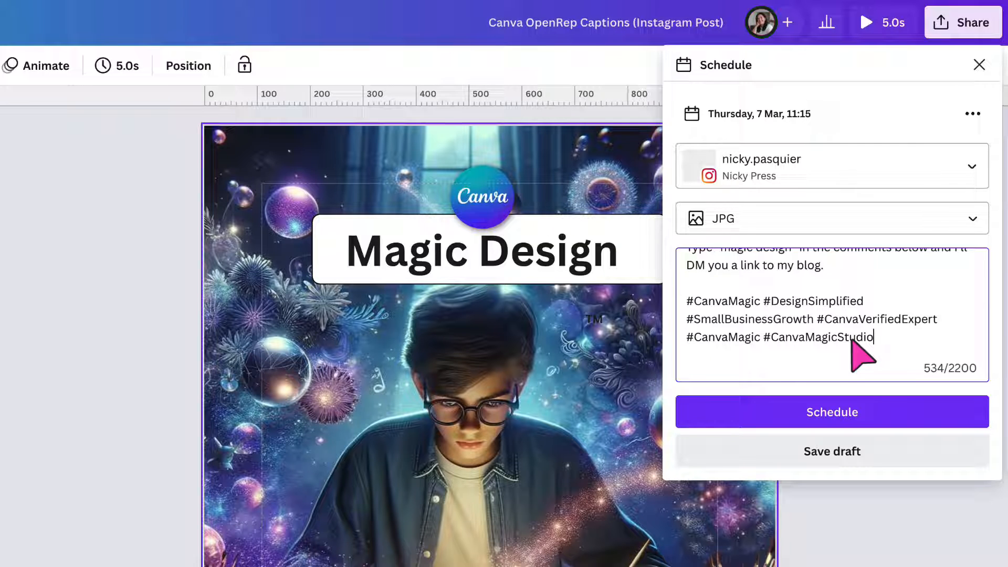
click(832, 412)
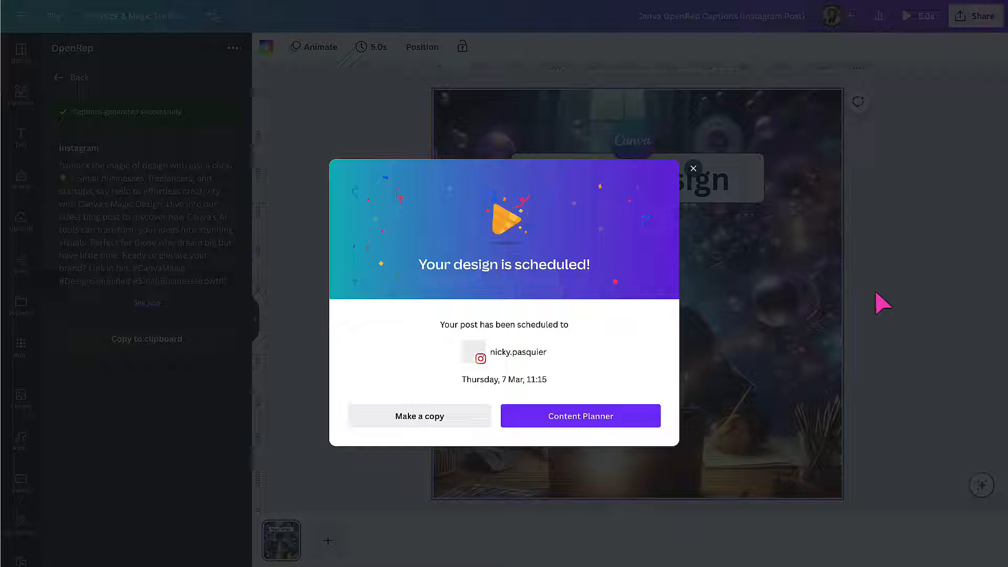
mouse_move(633, 384)
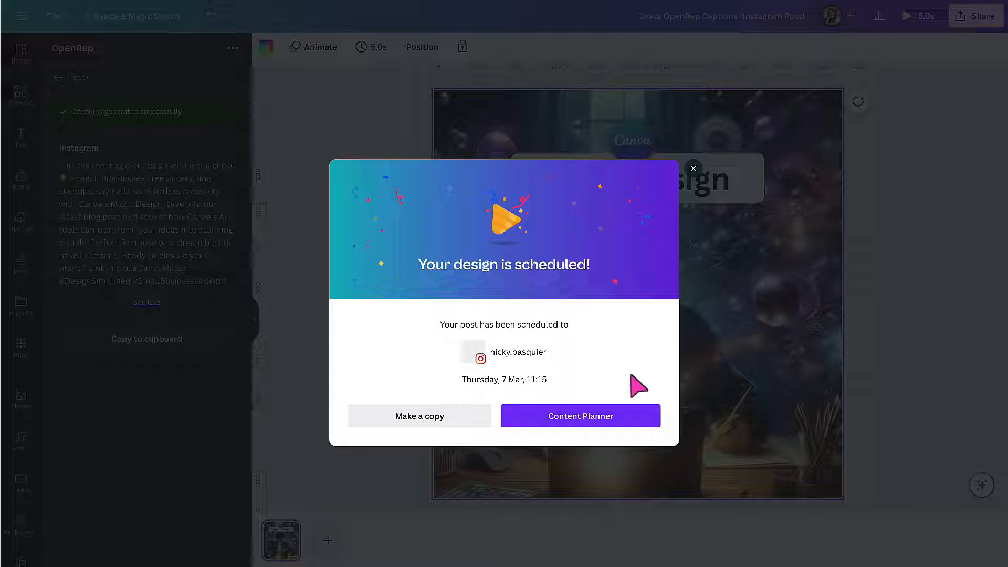
Review the Magic Design post's details in Content Planner, then close them to see 7 March
click(581, 416)
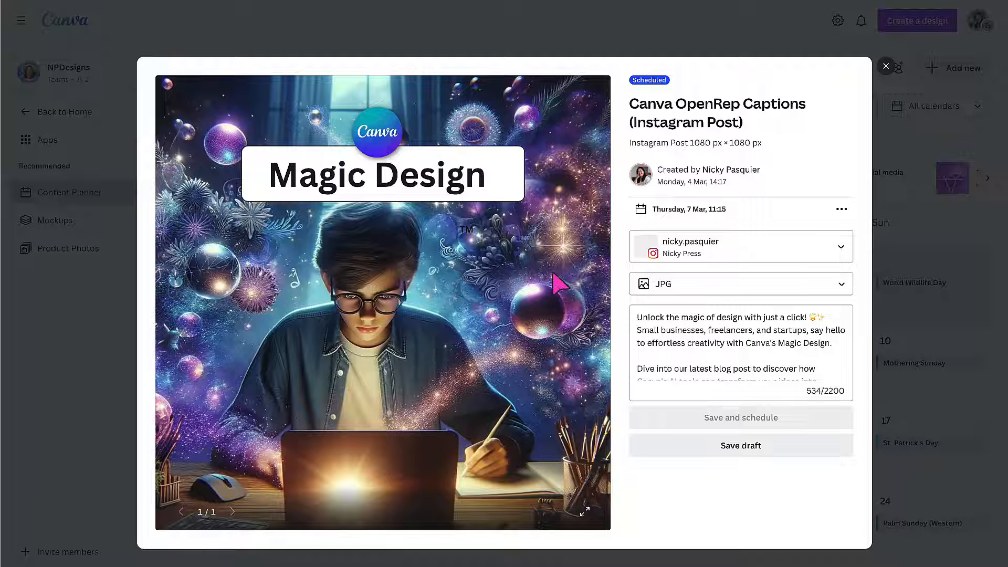
mouse_move(663, 94)
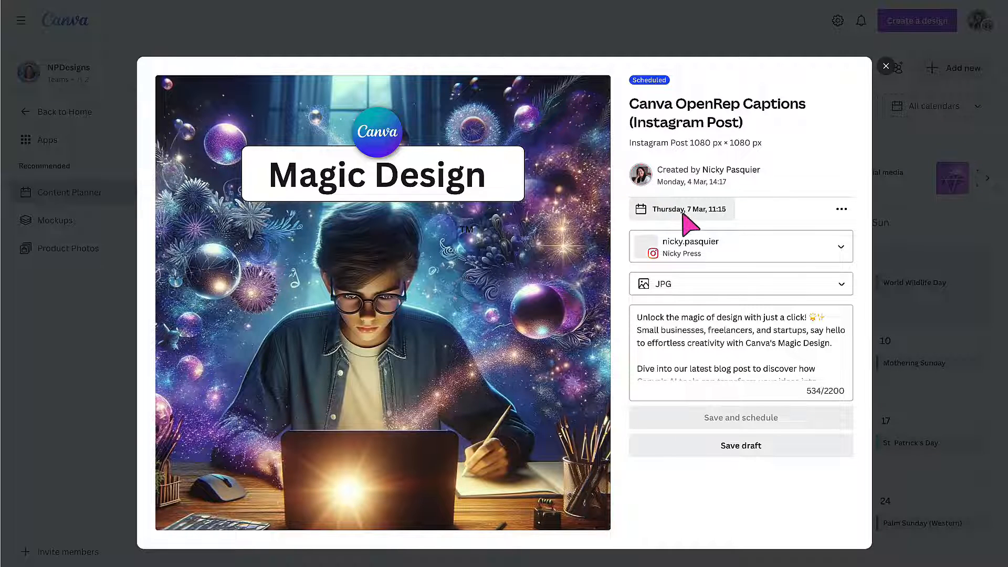
mouse_move(677, 347)
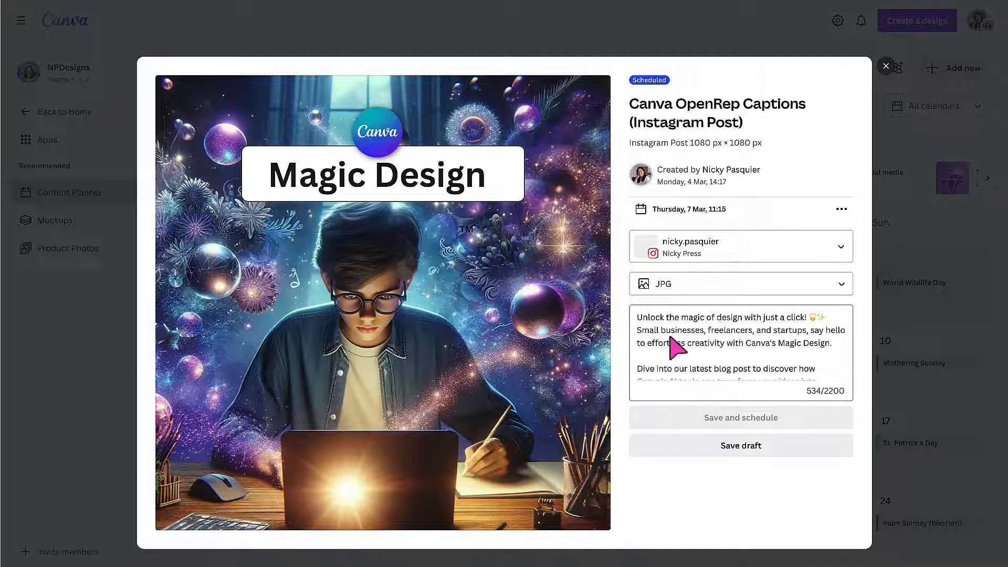
scroll(down, 3)
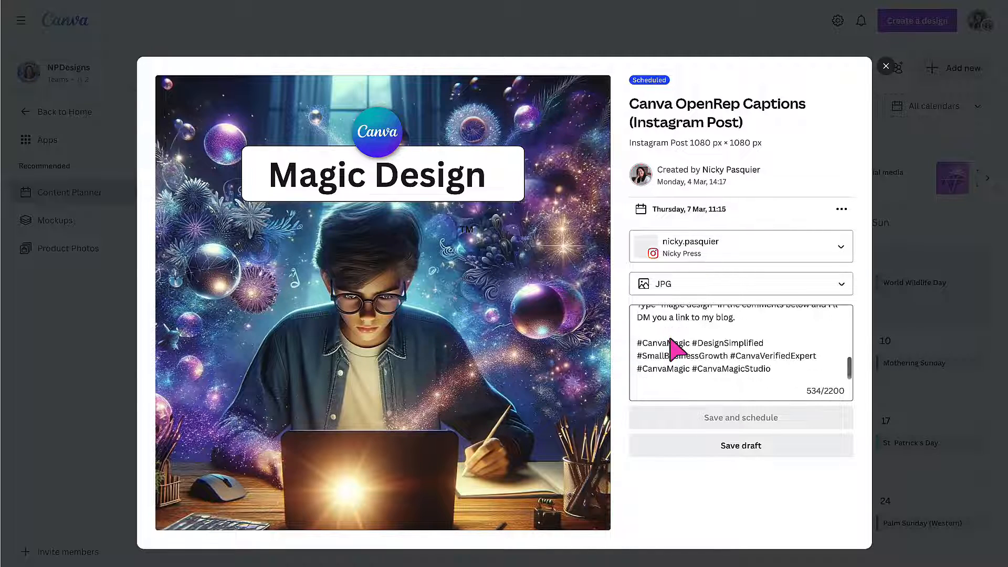
click(886, 66)
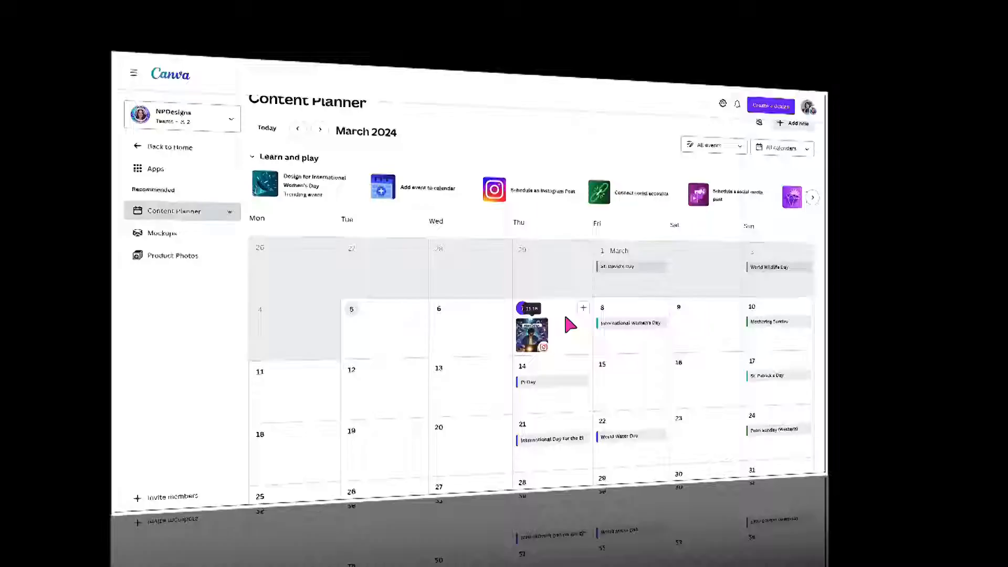